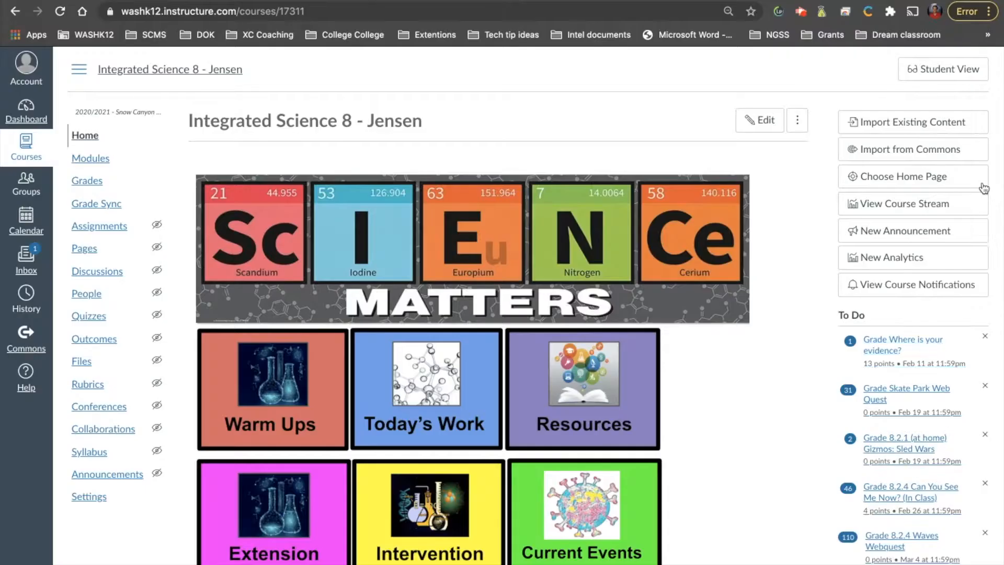
pyautogui.moveTo(942, 69)
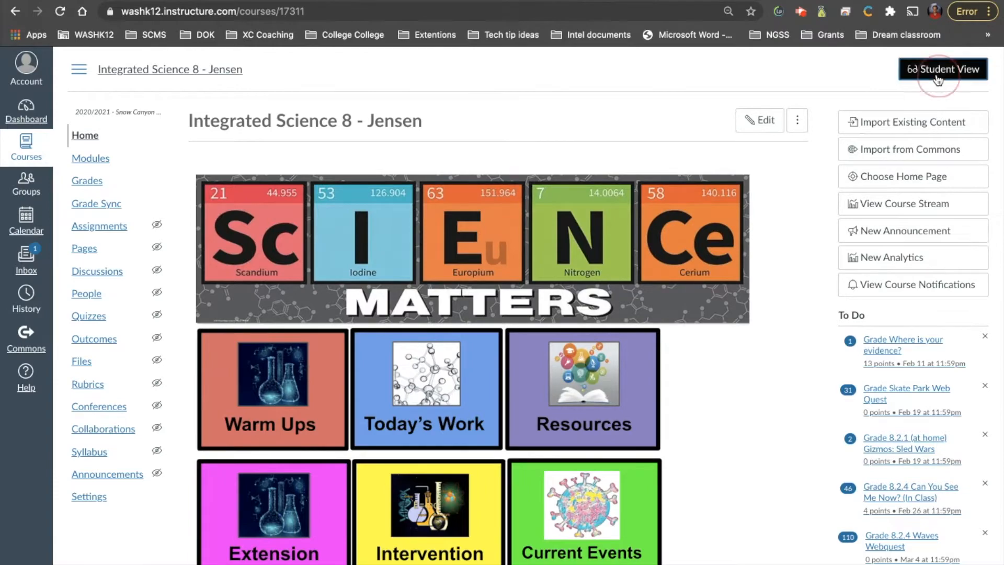
# - Enter Student View for Integrated Science 8 - Jensen and go to the student's Grades
pyautogui.click(942, 69)
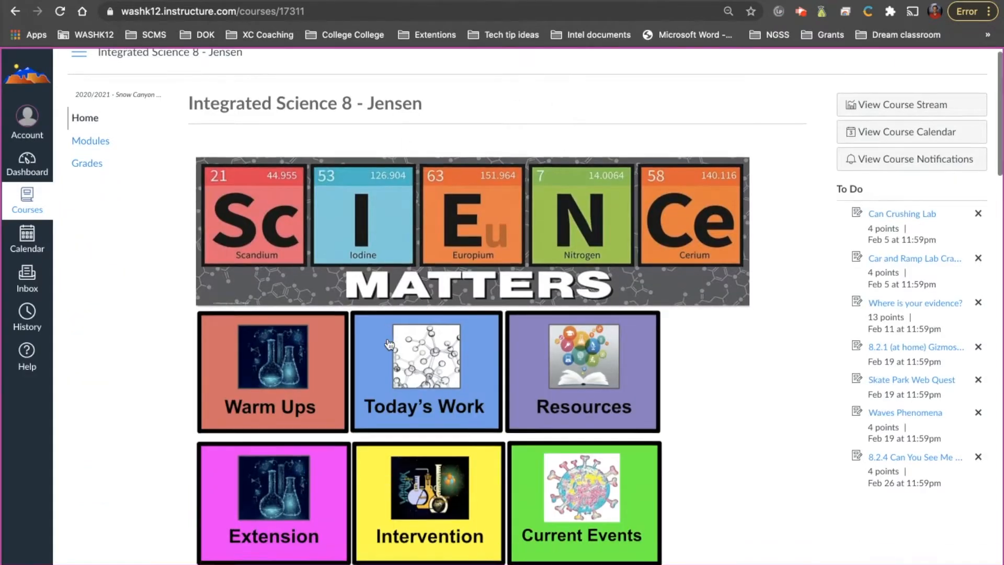
pyautogui.scroll(-3)
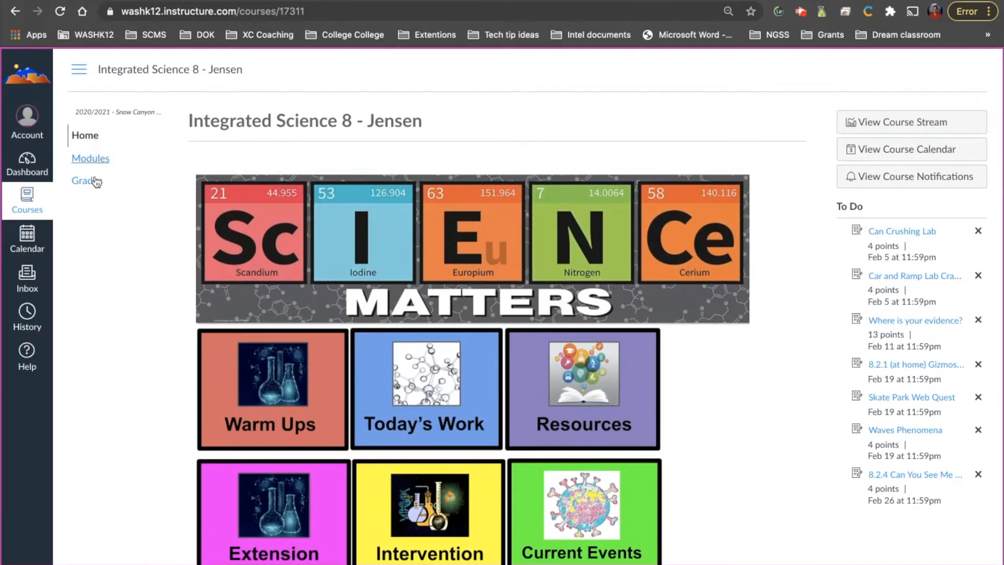
pyautogui.moveTo(87, 181)
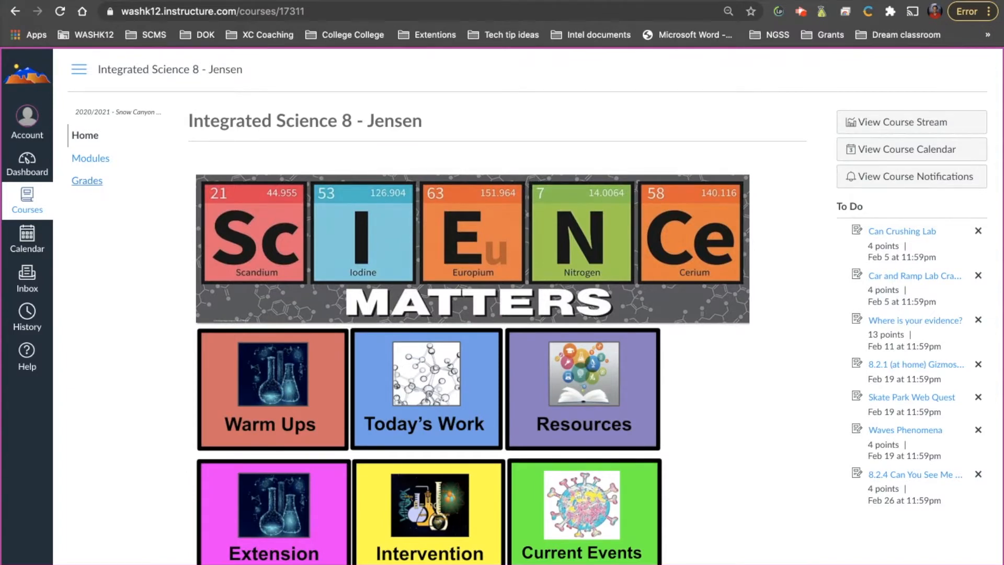
pyautogui.click(87, 181)
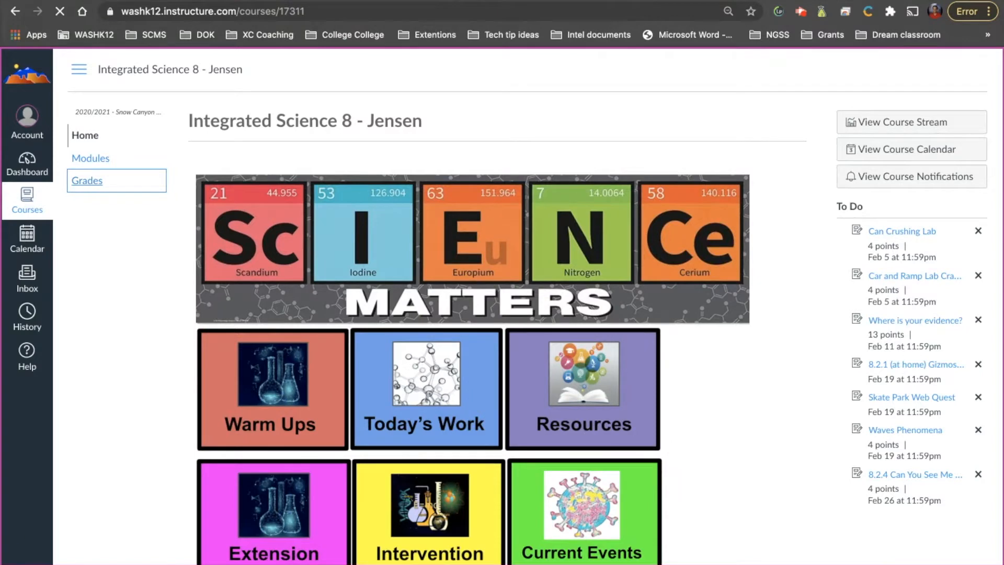
# - Review the Test Student's Quarter 3 assignments arranged by Due Date, totalling 18.49% (F)
pyautogui.click(87, 180)
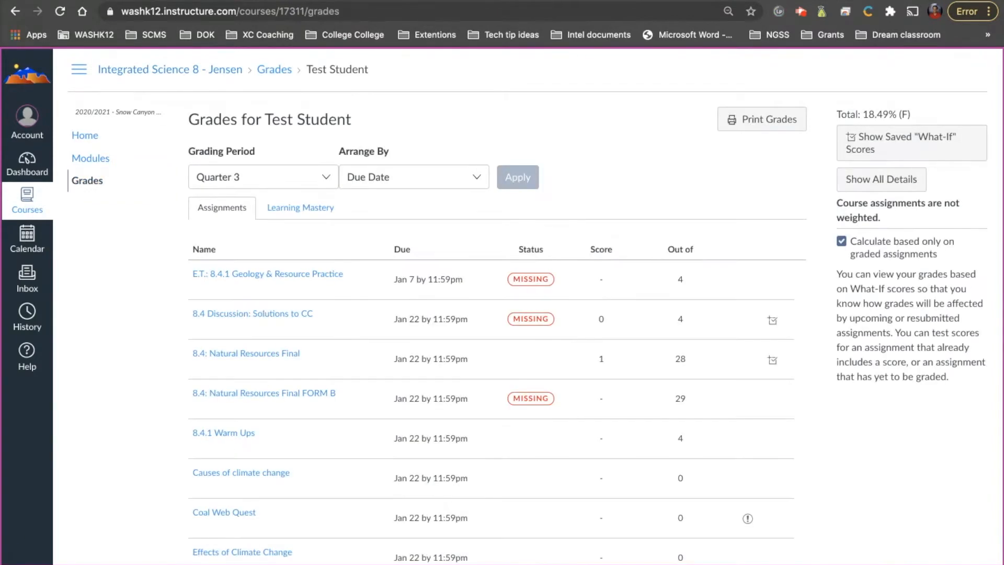
pyautogui.moveTo(890, 110)
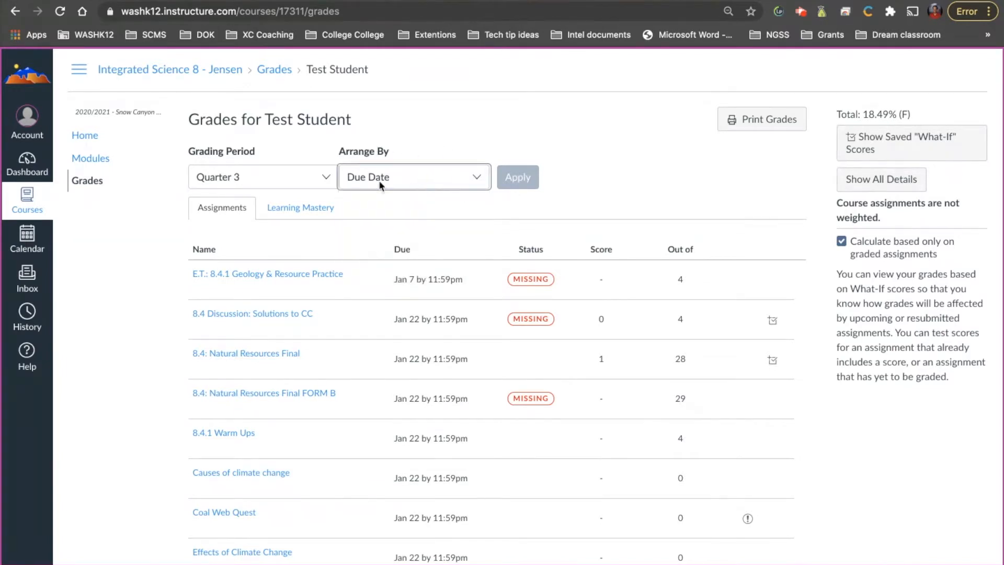
pyautogui.click(413, 177)
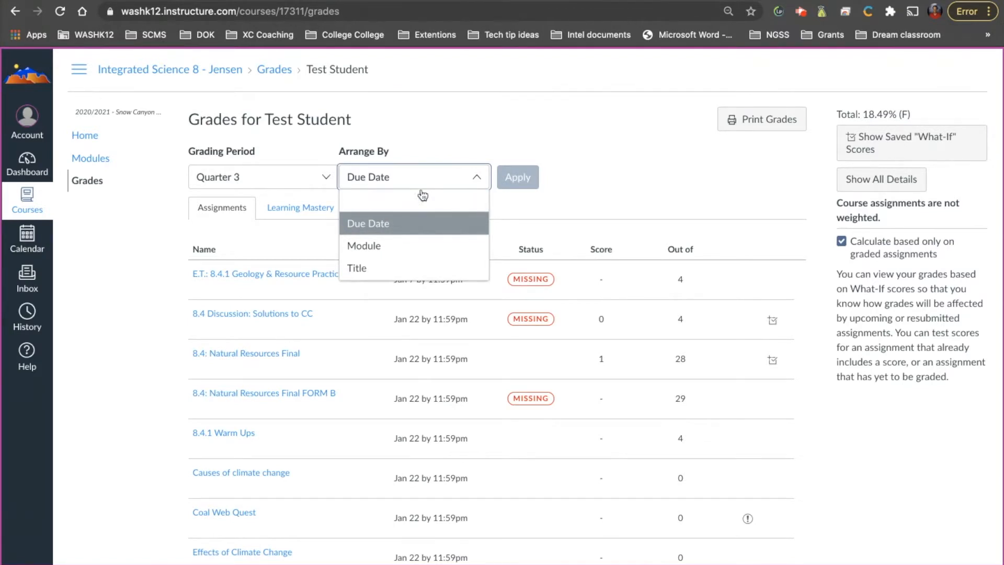
pyautogui.click(368, 223)
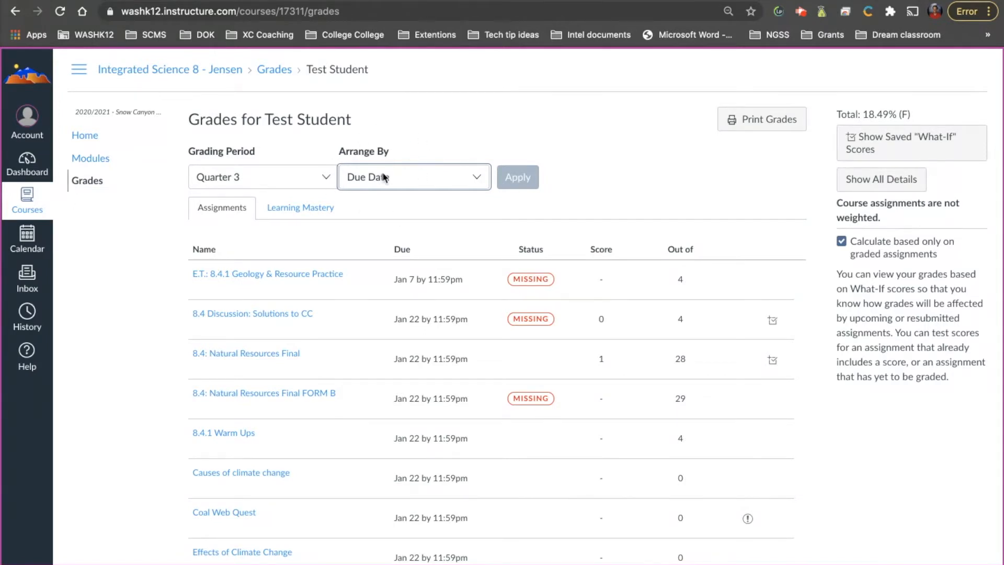
pyautogui.click(413, 177)
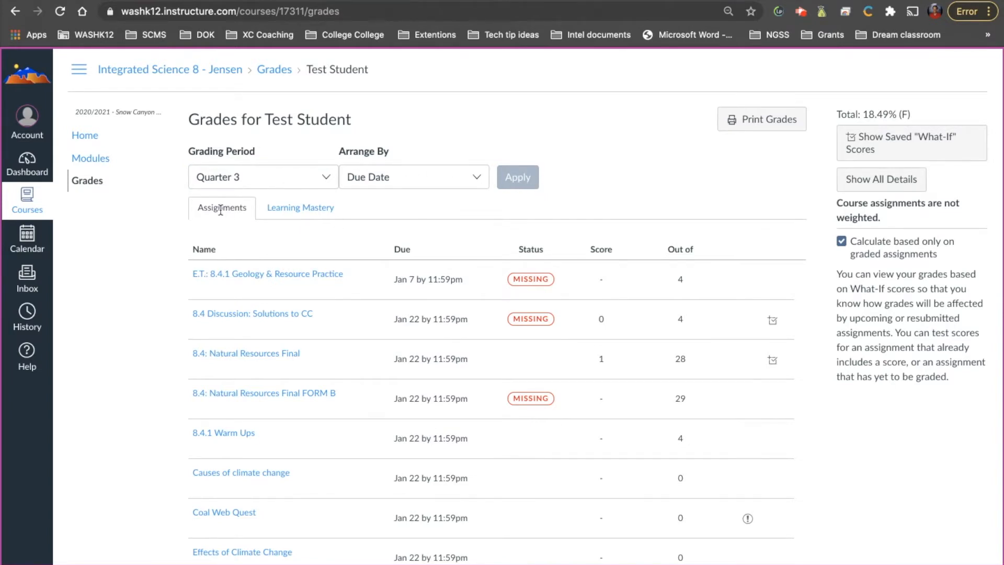
pyautogui.moveTo(300, 207)
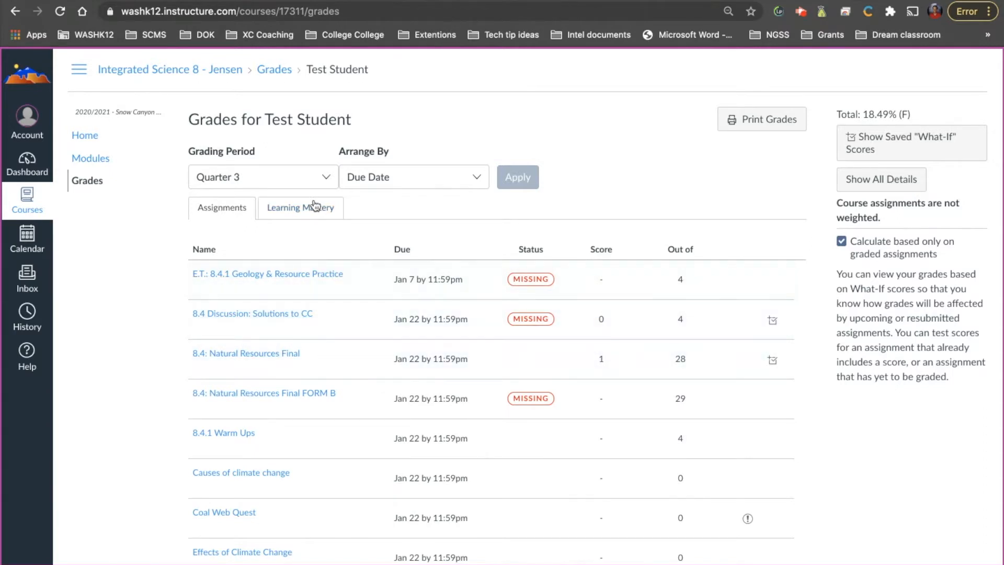
pyautogui.click(221, 207)
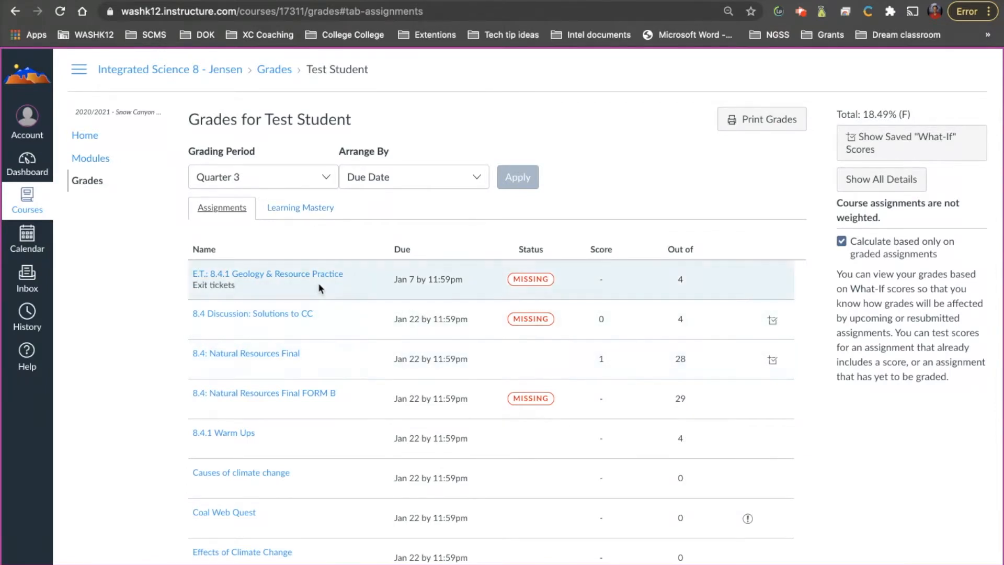
pyautogui.moveTo(250, 295)
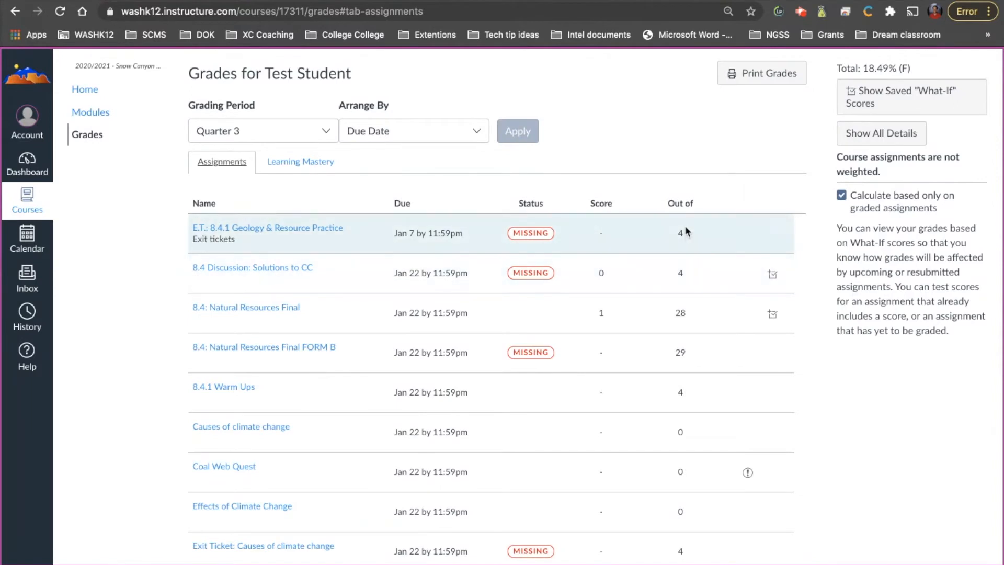
pyautogui.moveTo(685, 240)
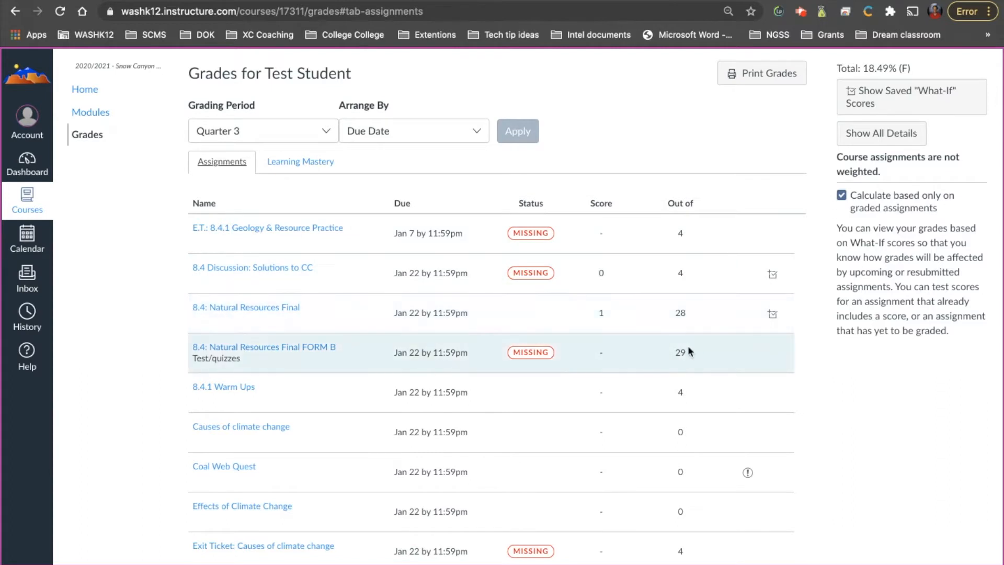
pyautogui.scroll(-3)
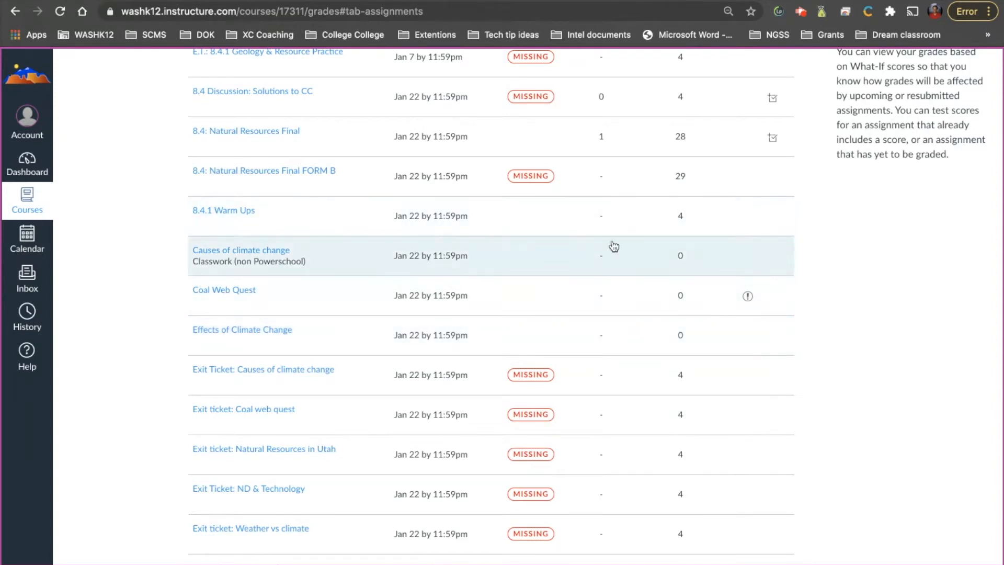
pyautogui.scroll(3)
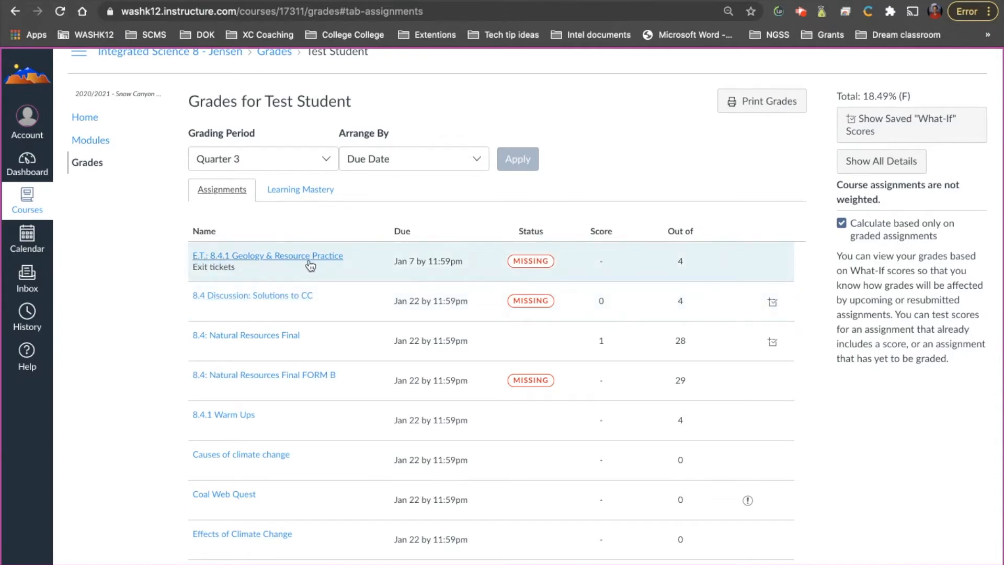
pyautogui.moveTo(310, 264)
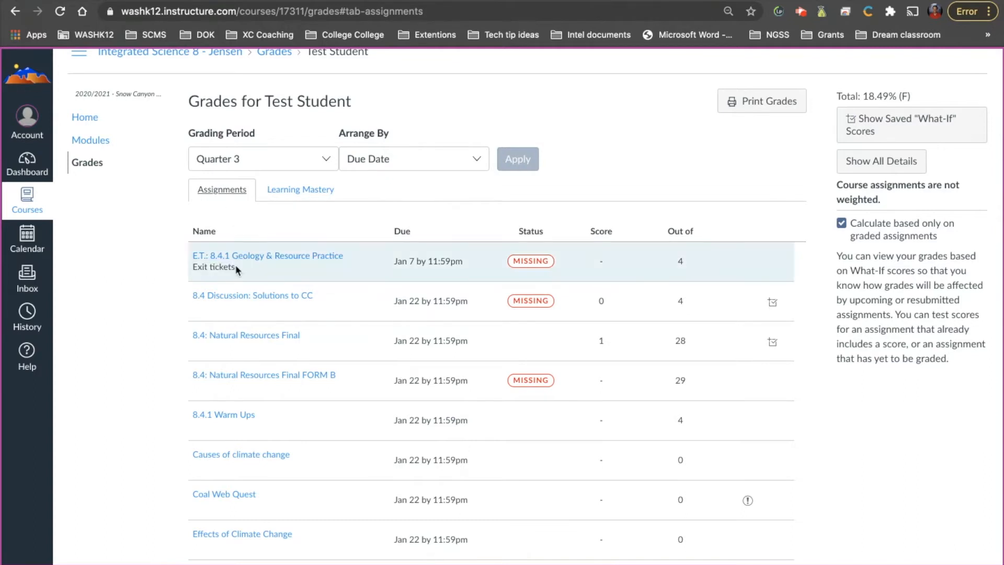
pyautogui.moveTo(267, 255)
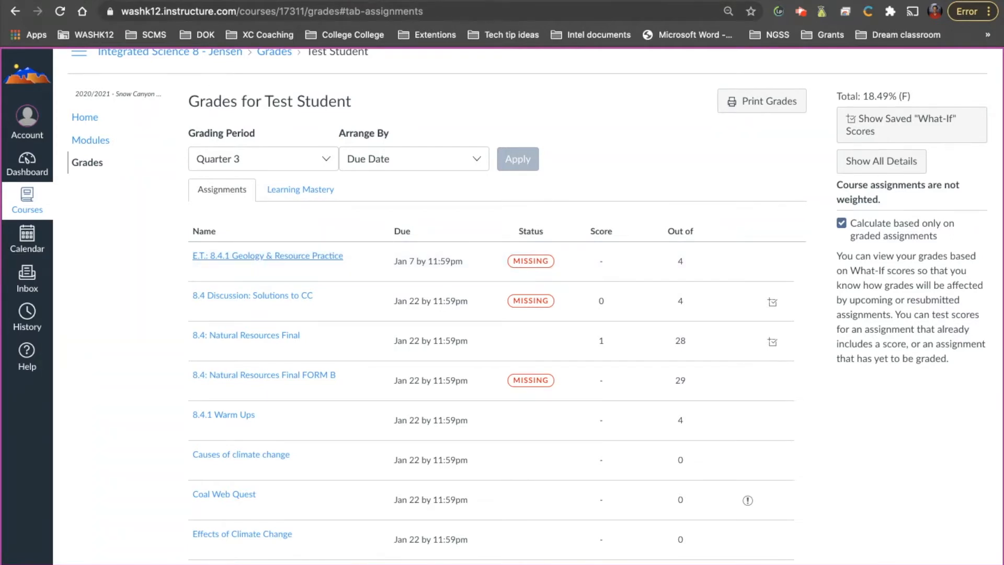
pyautogui.click(267, 255)
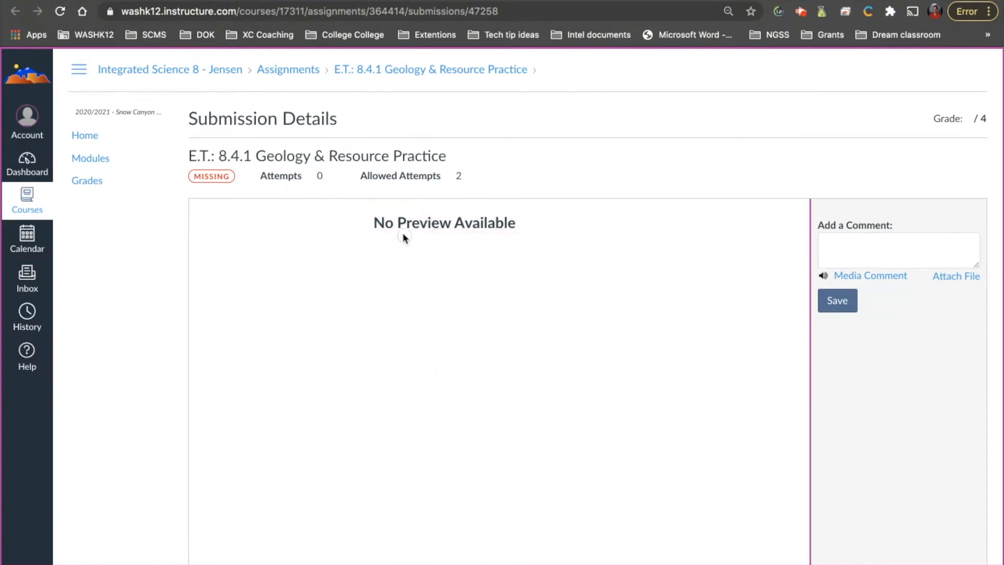
pyautogui.moveTo(439, 236)
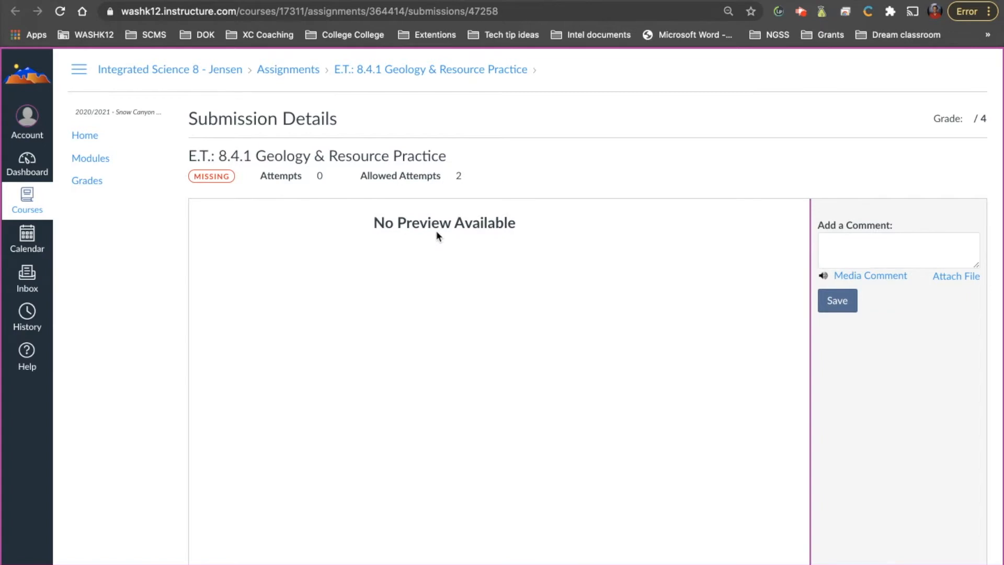
pyautogui.moveTo(390, 141)
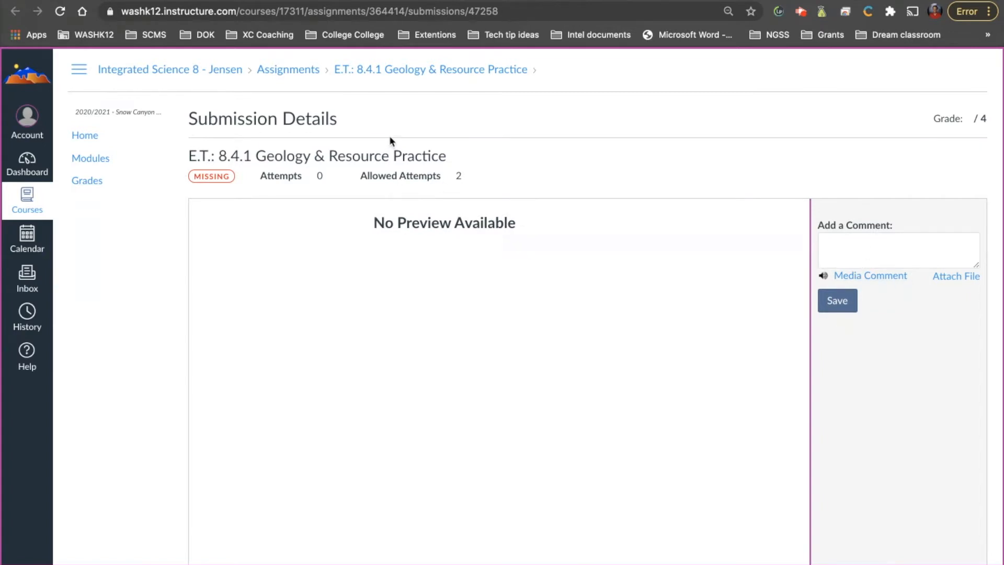
pyautogui.moveTo(381, 203)
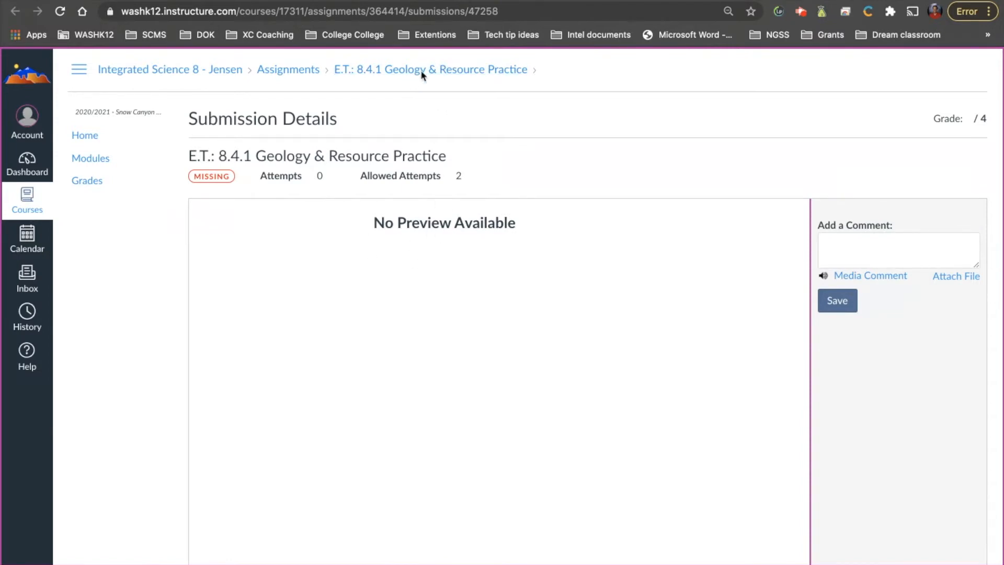
pyautogui.click(288, 69)
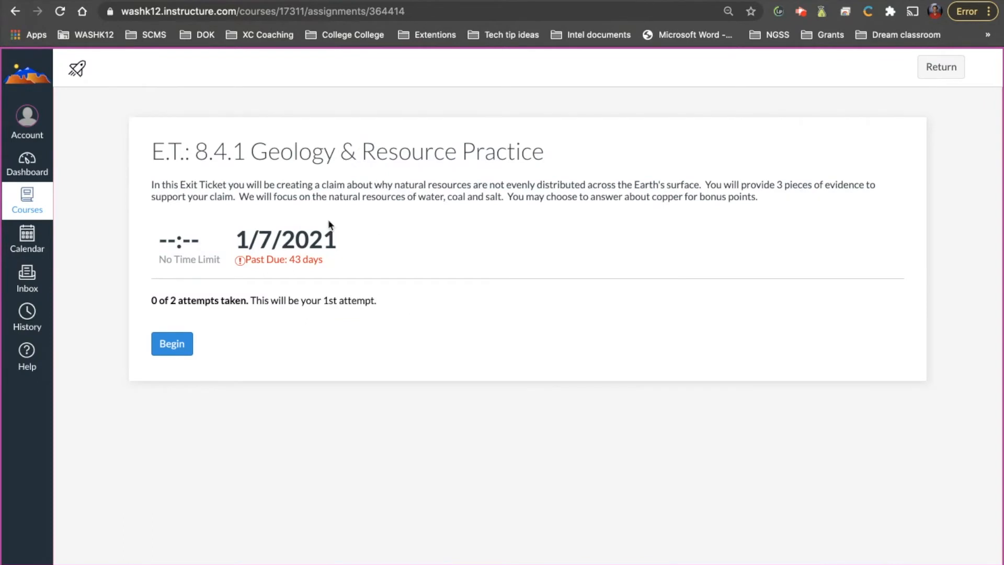
pyautogui.moveTo(331, 226)
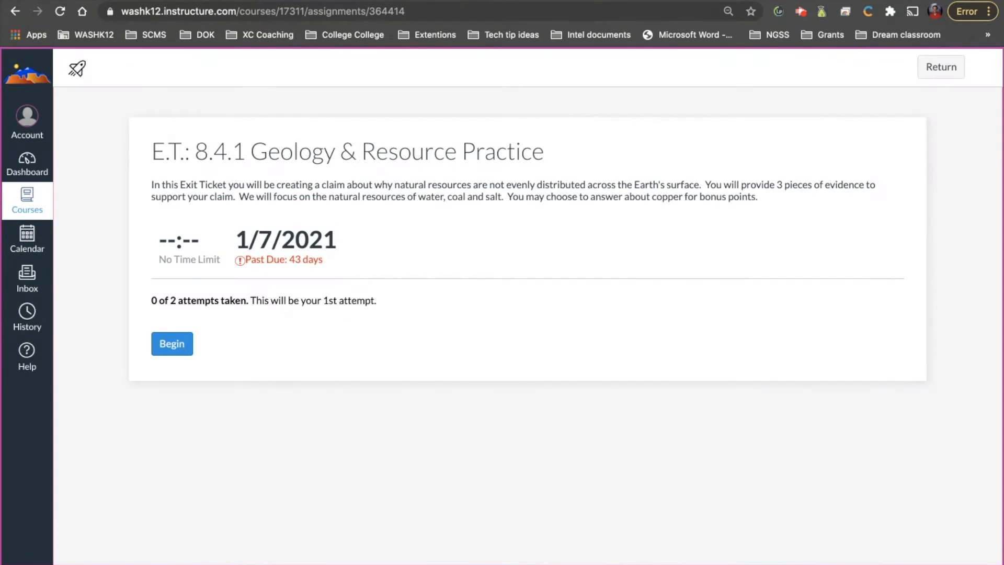
pyautogui.moveTo(378, 265)
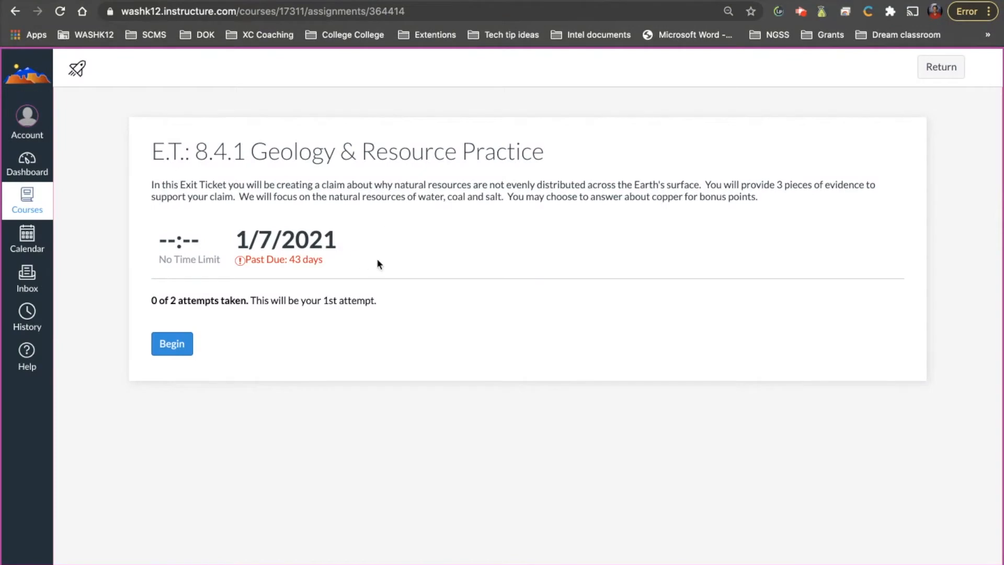
pyautogui.moveTo(282, 161)
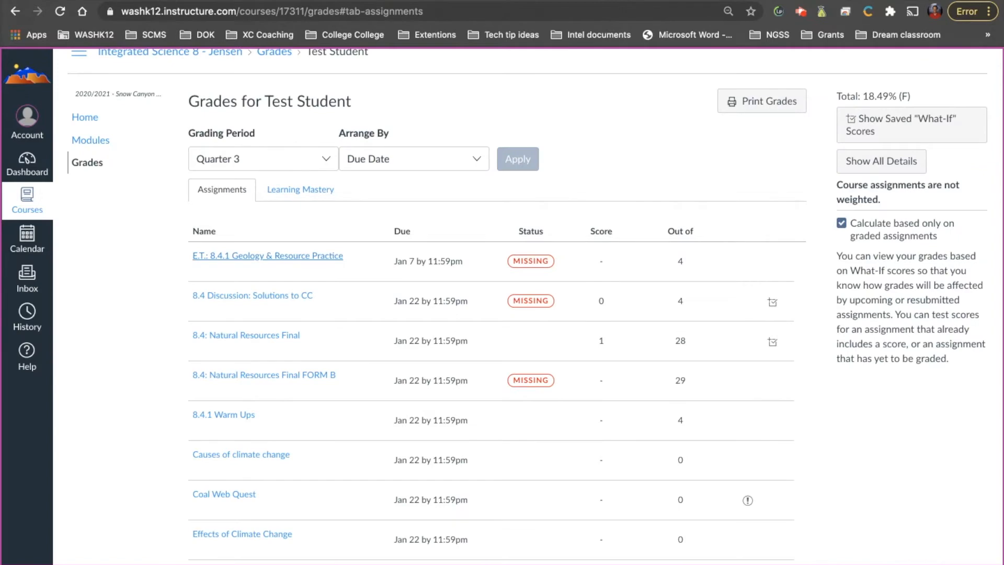
pyautogui.scroll(-3)
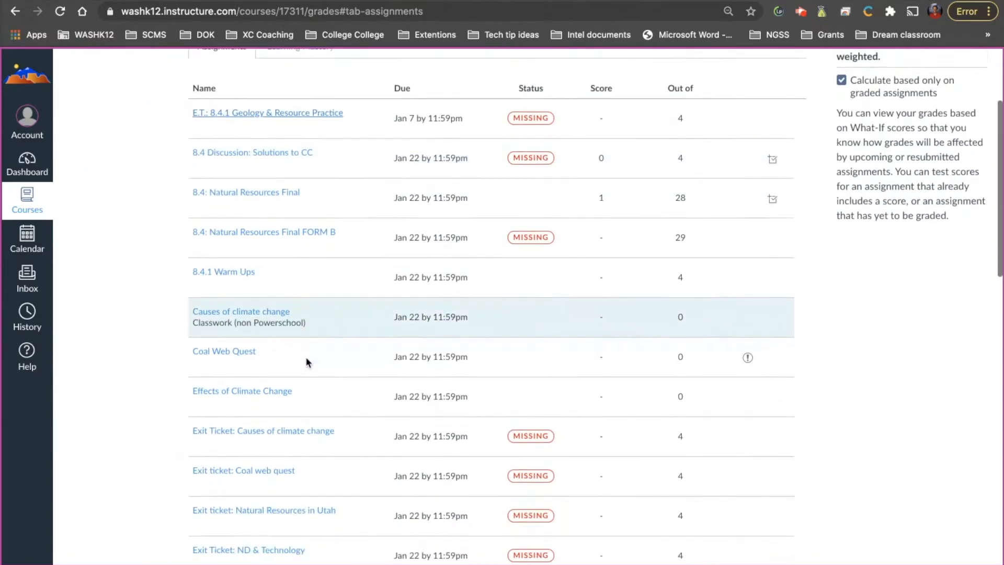
pyautogui.scroll(-3)
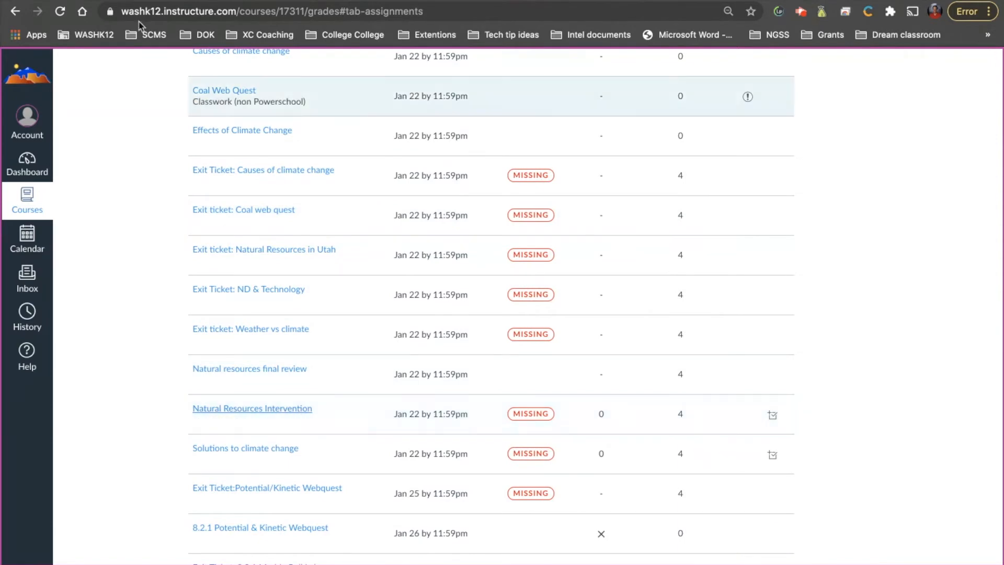
pyautogui.click(252, 408)
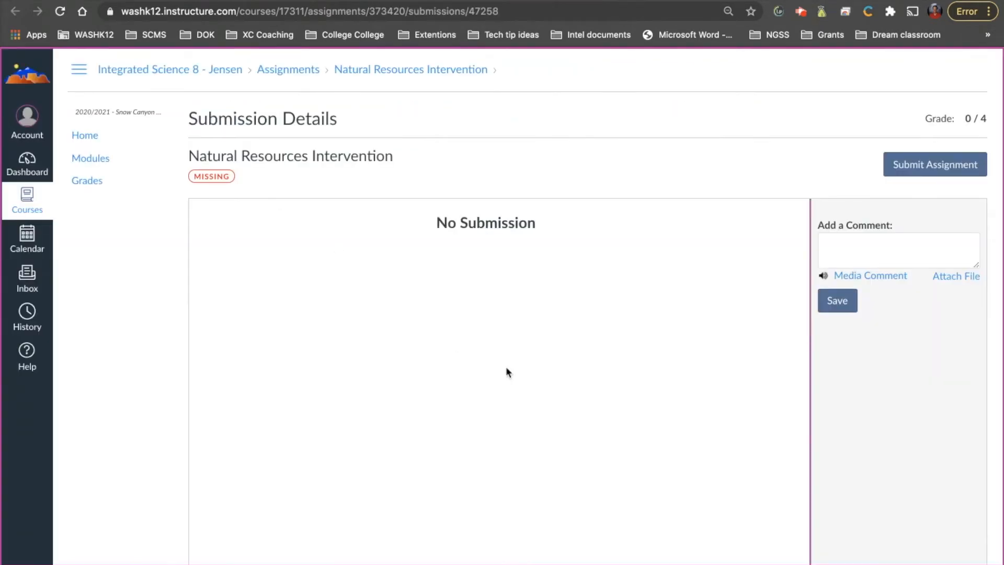
pyautogui.moveTo(430, 238)
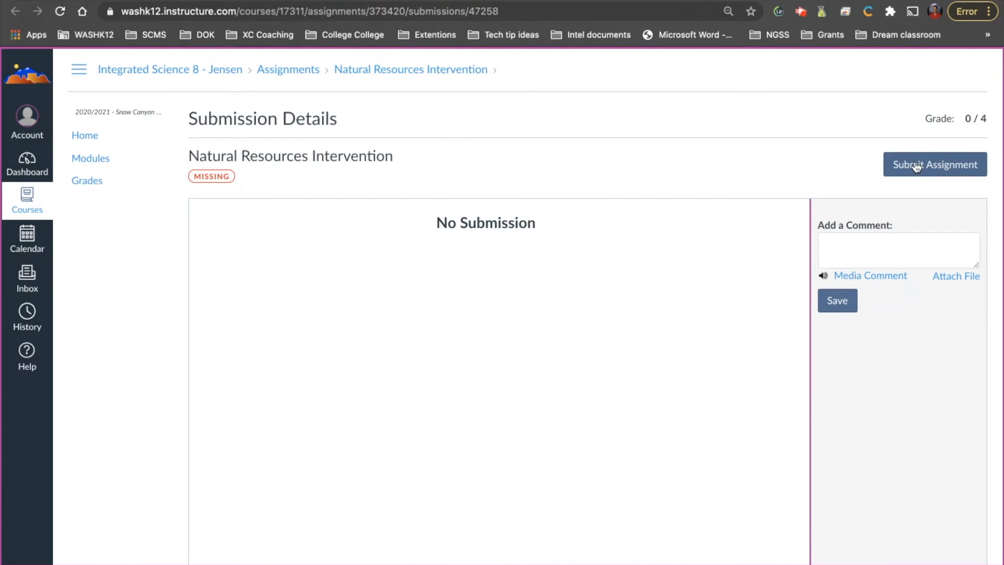
pyautogui.click(934, 164)
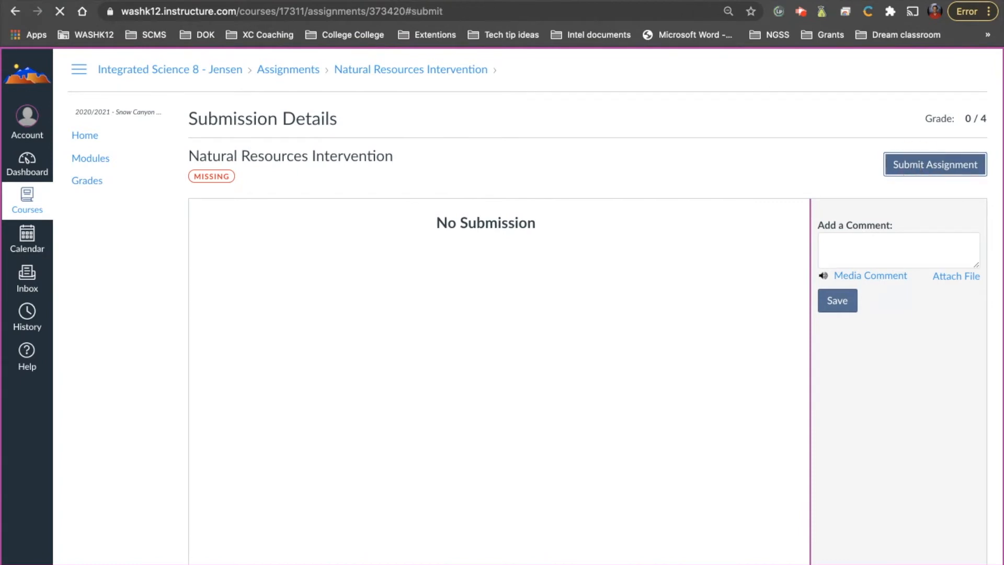
pyautogui.click(934, 164)
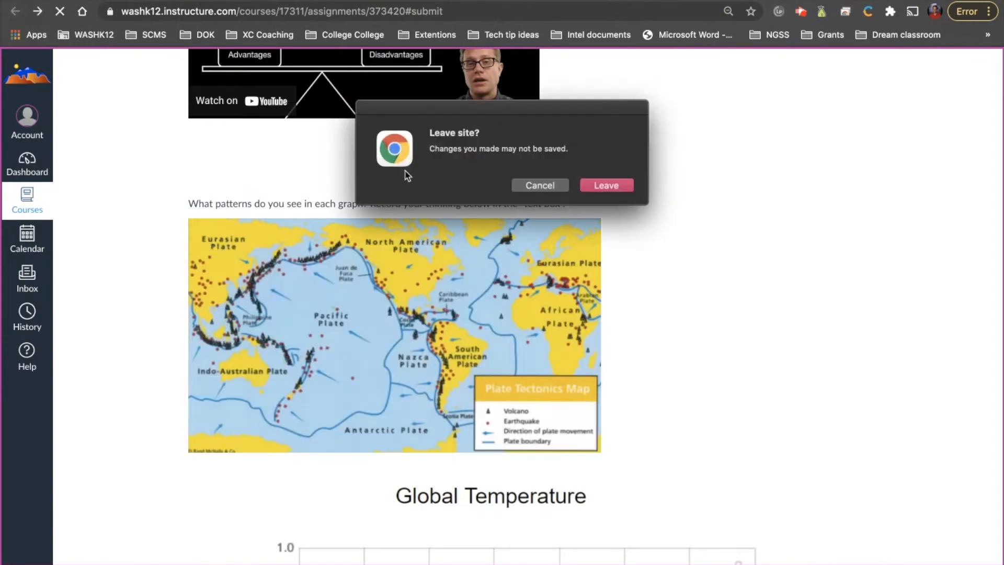
pyautogui.click(605, 185)
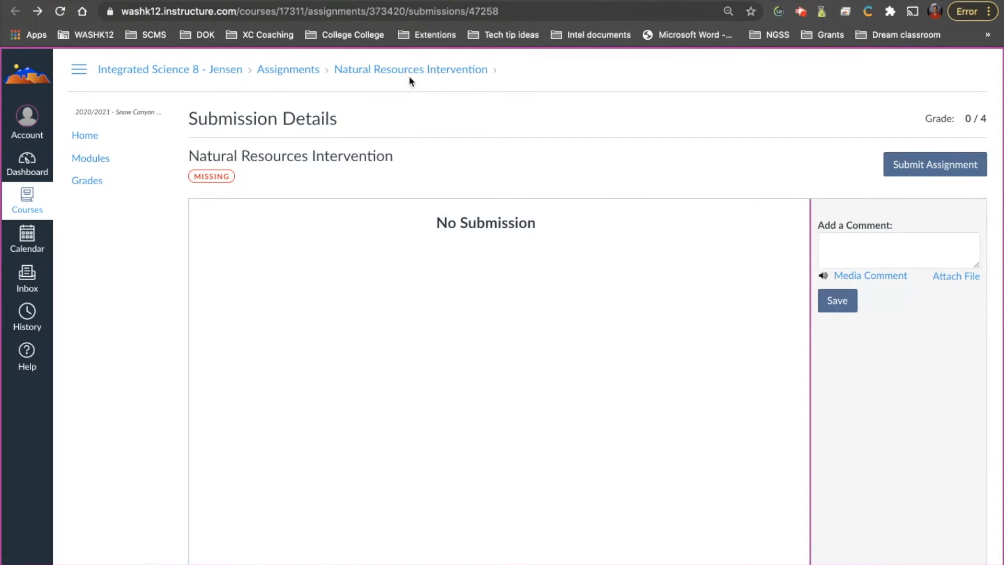
pyautogui.click(410, 69)
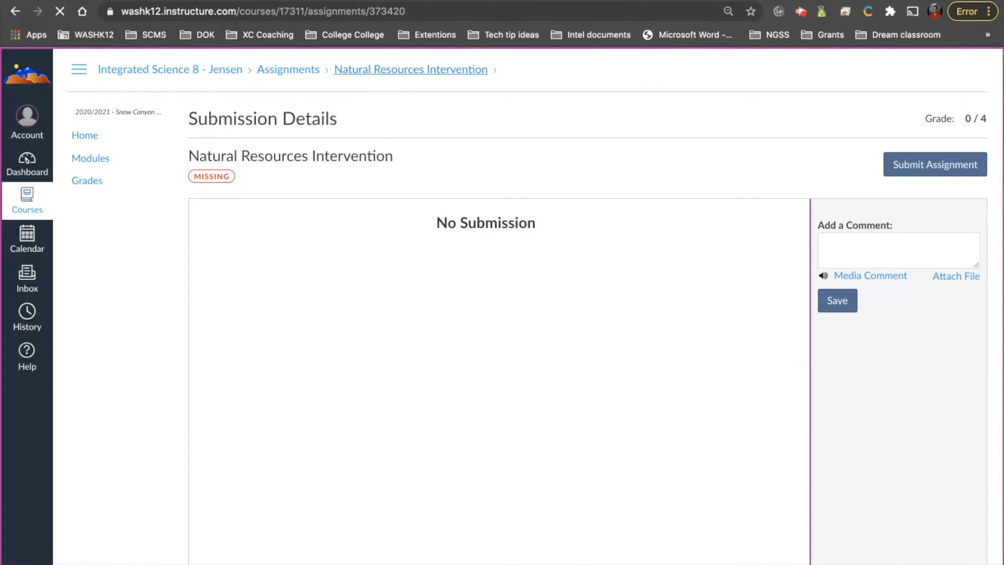
pyautogui.click(86, 181)
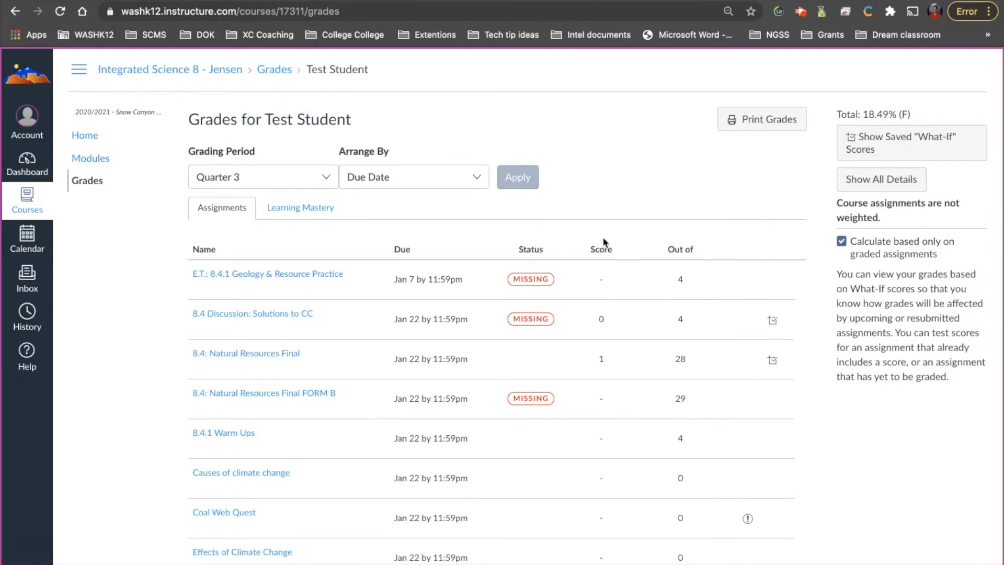
# - Activate what-if score editing on 8.4 Discussion, 8.4.1 Geology practice and Natural Resources Final
pyautogui.click(600, 319)
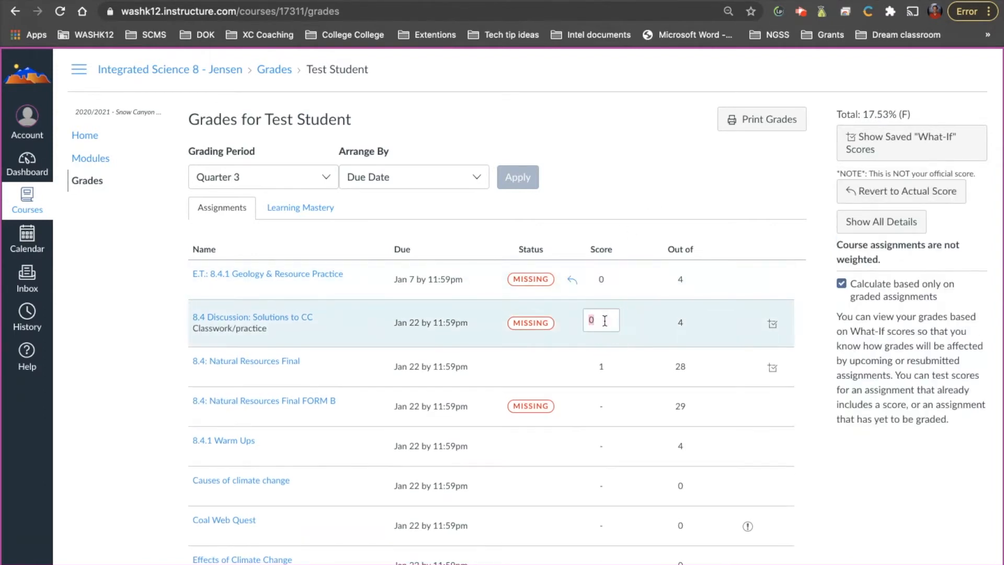
pyautogui.click(600, 280)
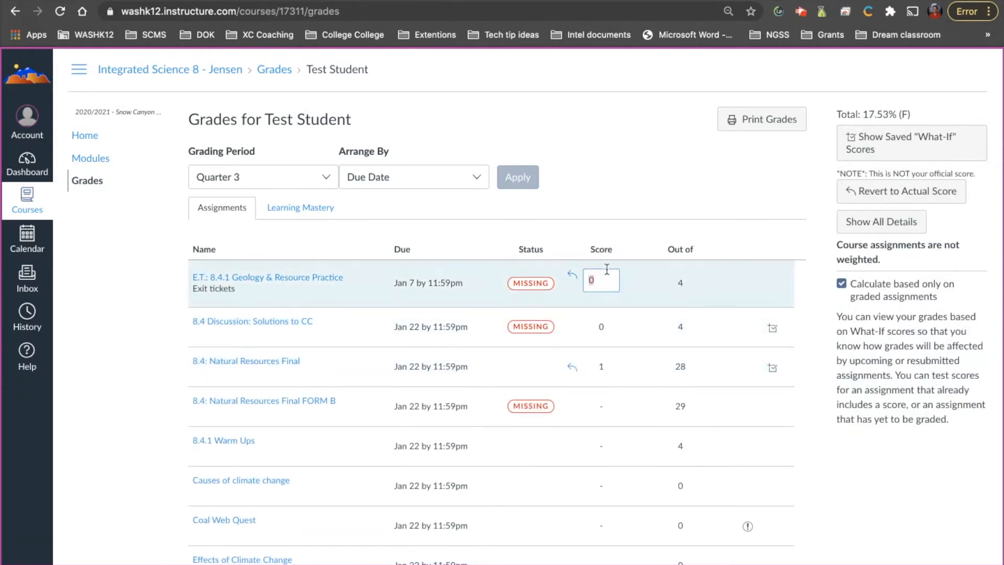
pyautogui.click(600, 366)
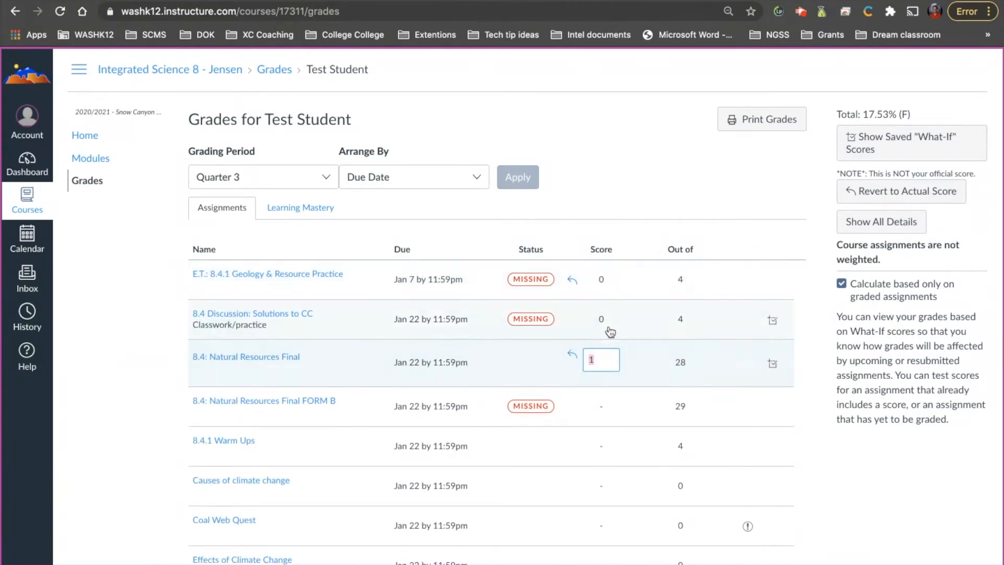
pyautogui.click(600, 280)
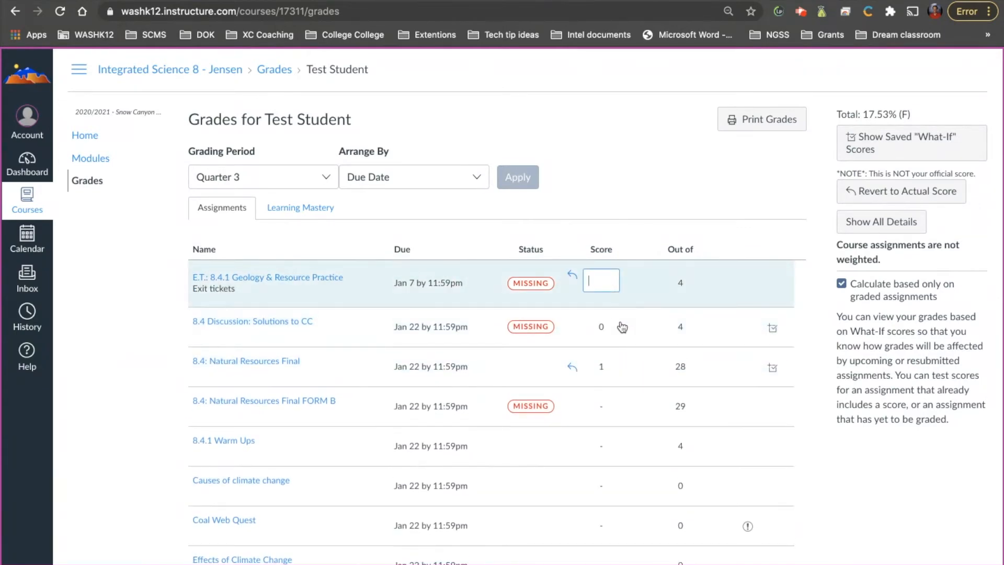
pyautogui.click(600, 327)
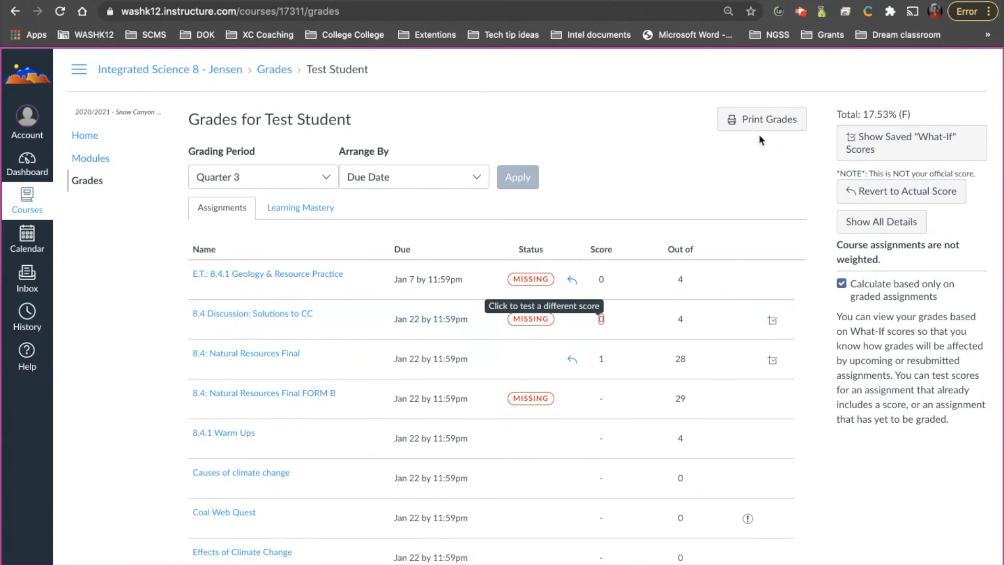
pyautogui.moveTo(649, 298)
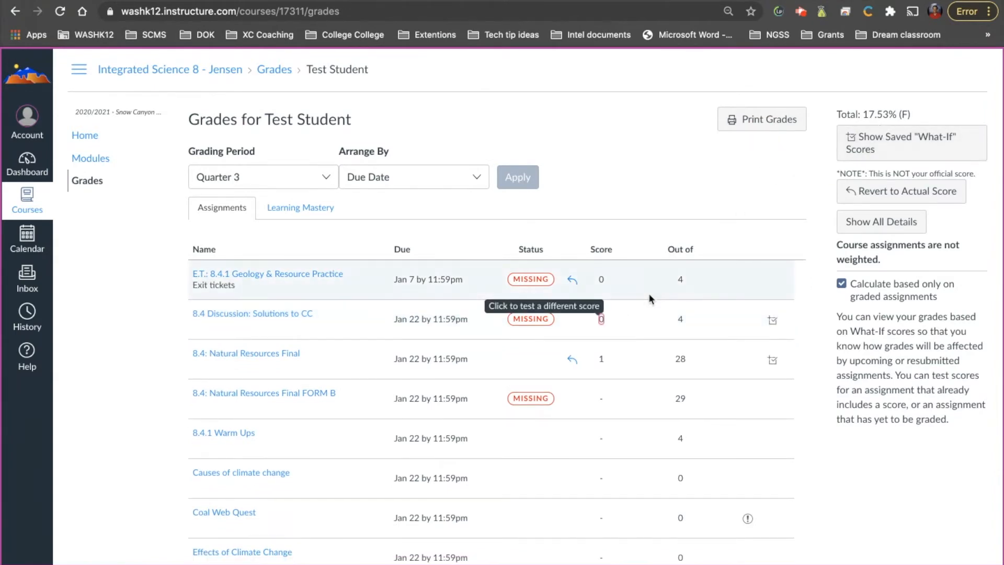
pyautogui.moveTo(620, 182)
pyautogui.write('27')
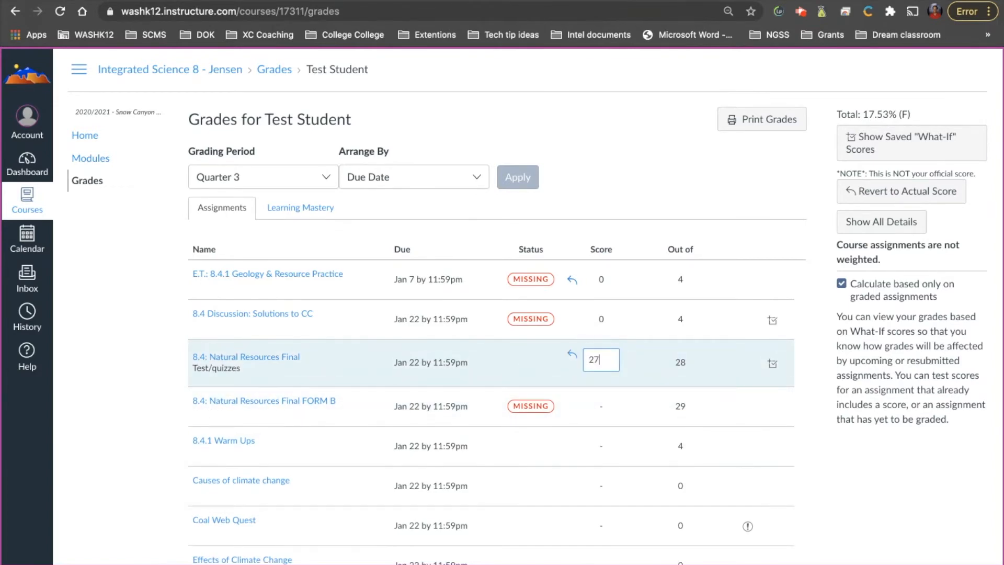
pyautogui.moveTo(685, 373)
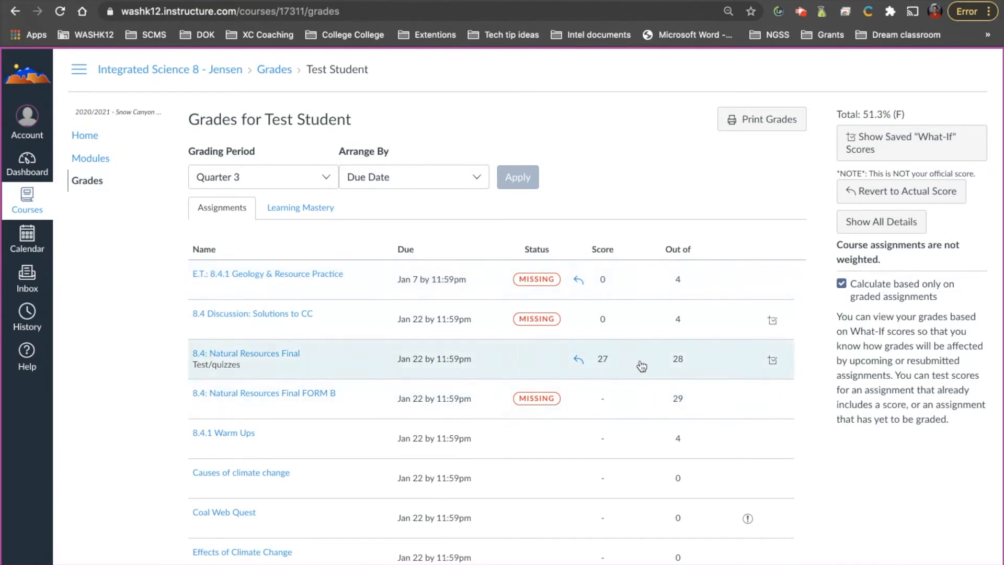
pyautogui.moveTo(643, 340)
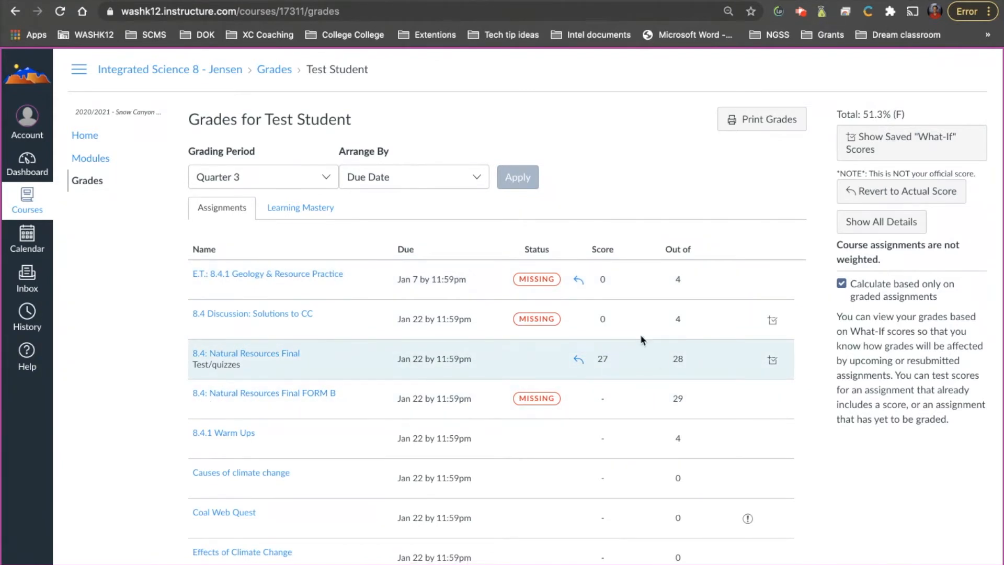
# - Enter what-if scores: 4 on 8.4 Discussion, 8.4.1 Geology practice, and 13 on Where is your evidence?
pyautogui.click(601, 319)
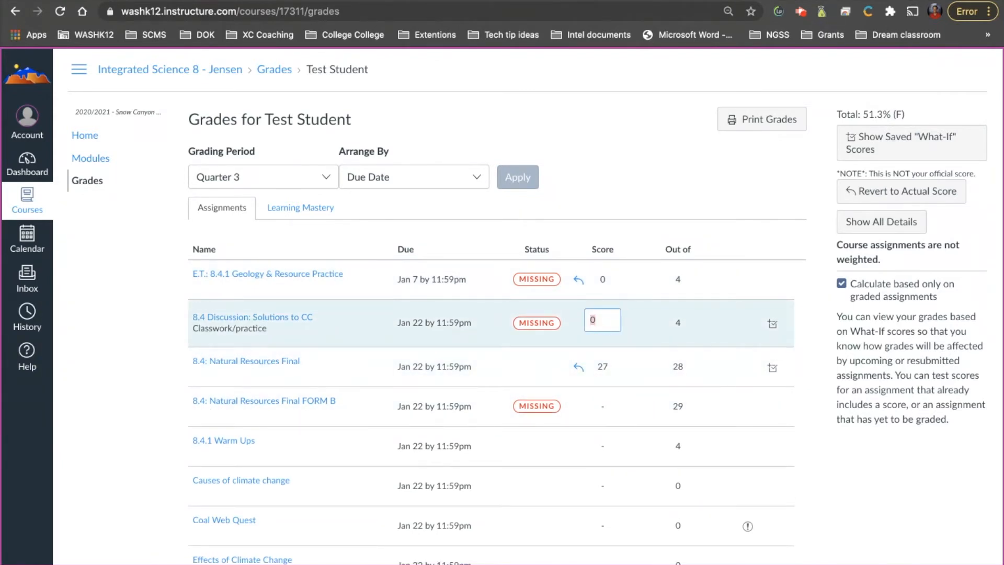
pyautogui.write('4')
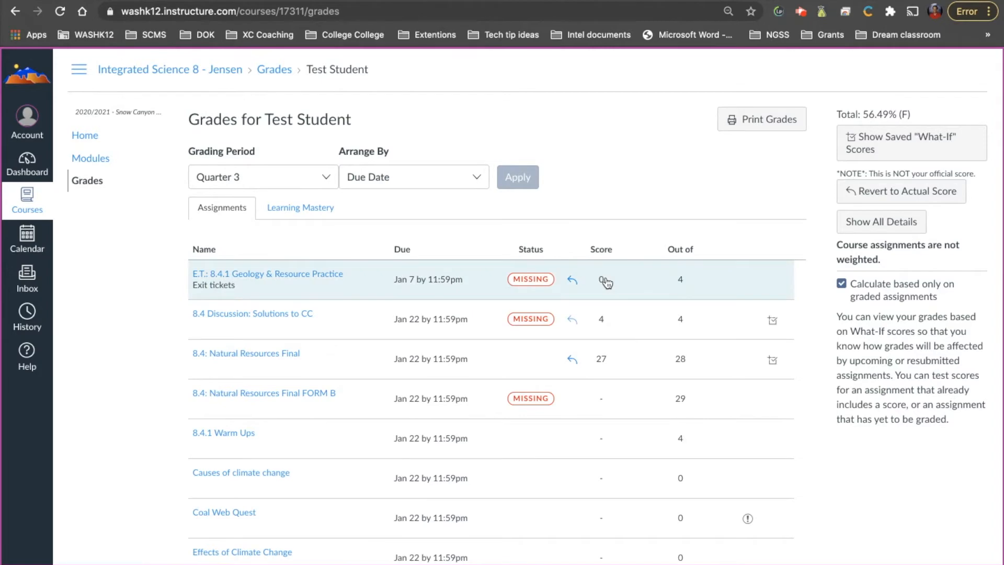
pyautogui.click(600, 281)
pyautogui.write('4')
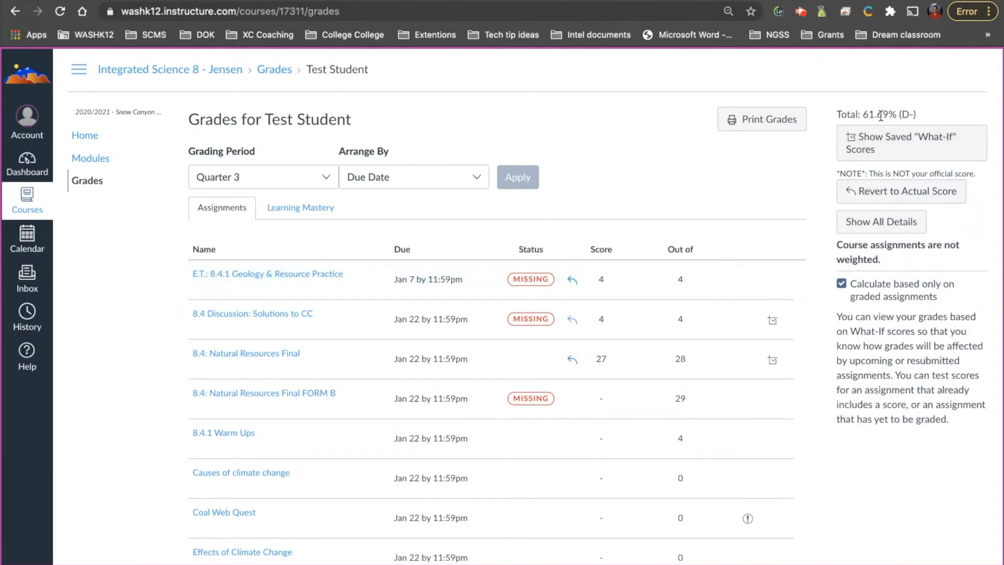
pyautogui.scroll(-3)
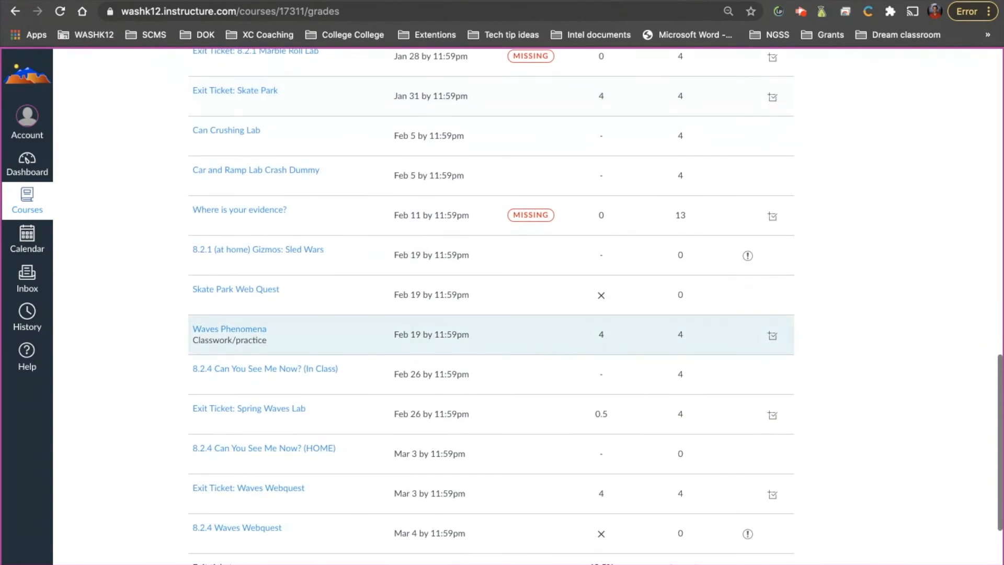
pyautogui.click(600, 216)
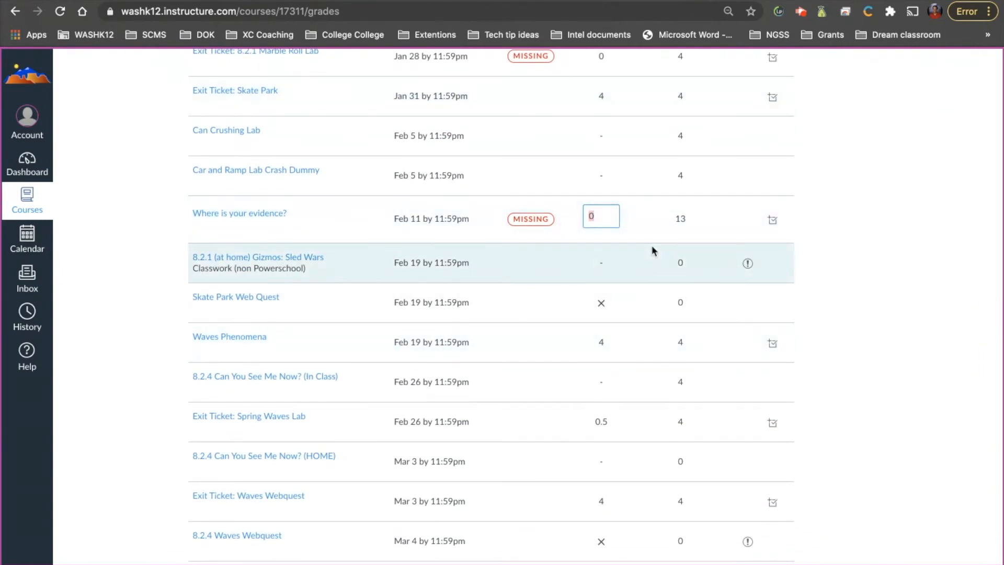
pyautogui.write('13')
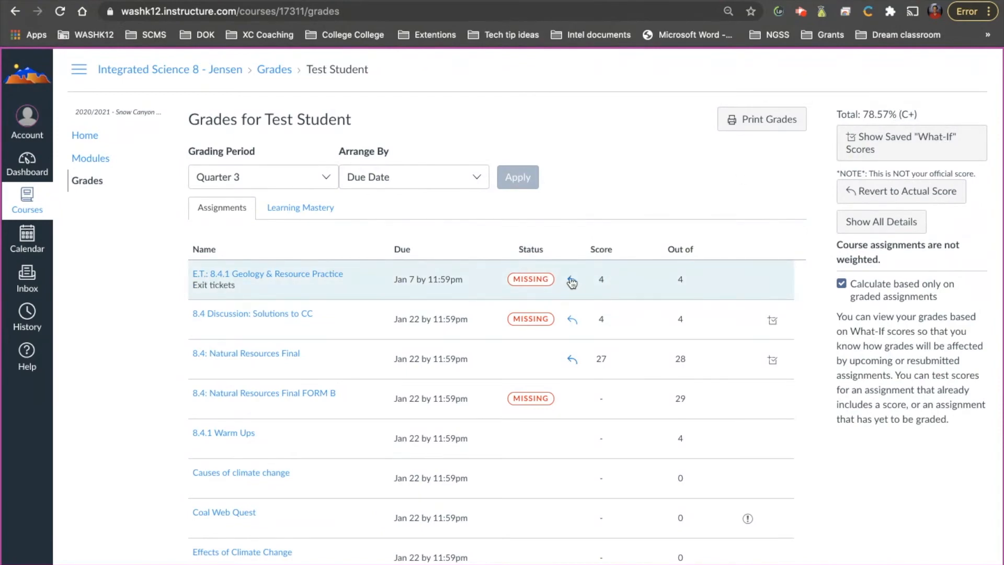
pyautogui.moveTo(695, 191)
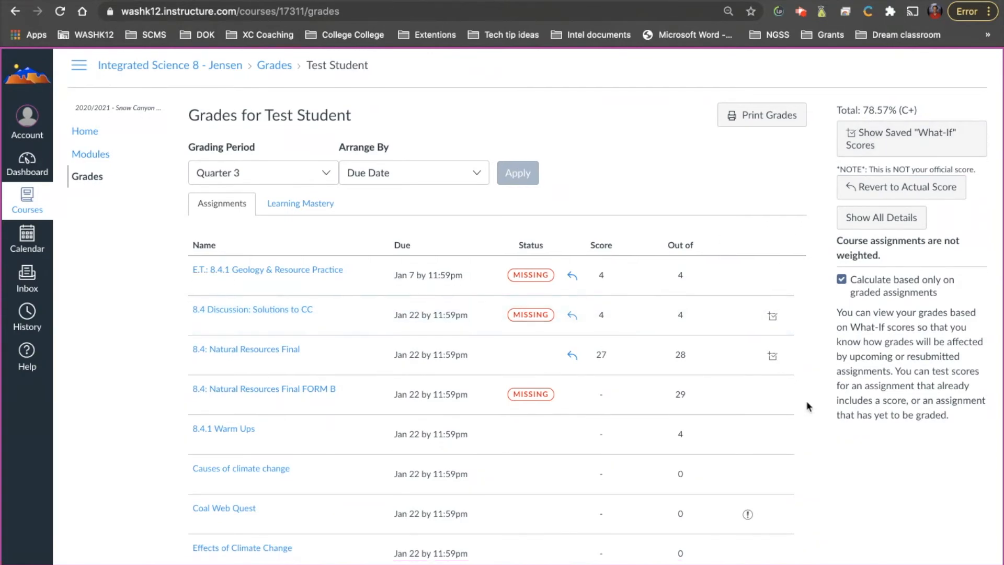
pyautogui.scroll(-3)
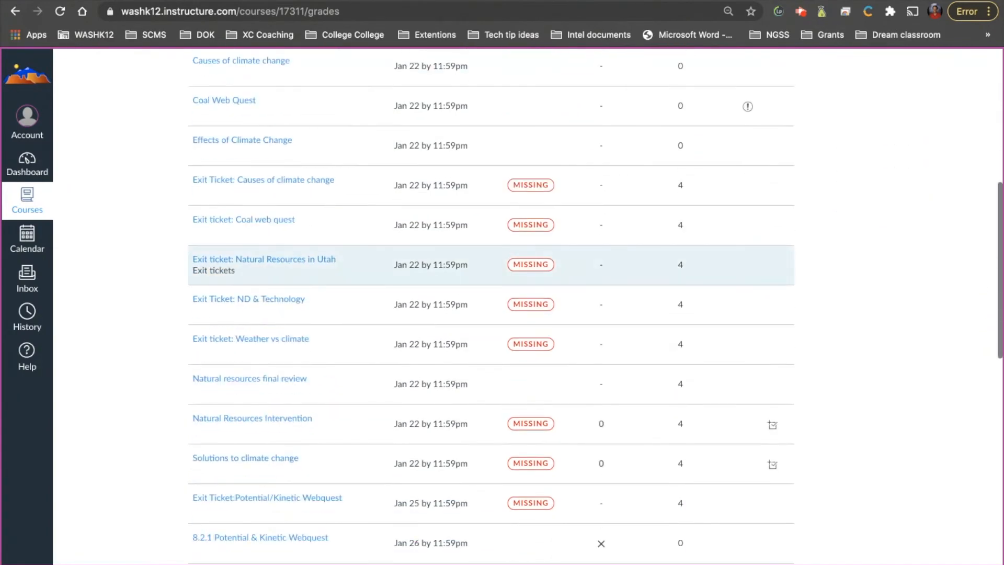
pyautogui.scroll(3)
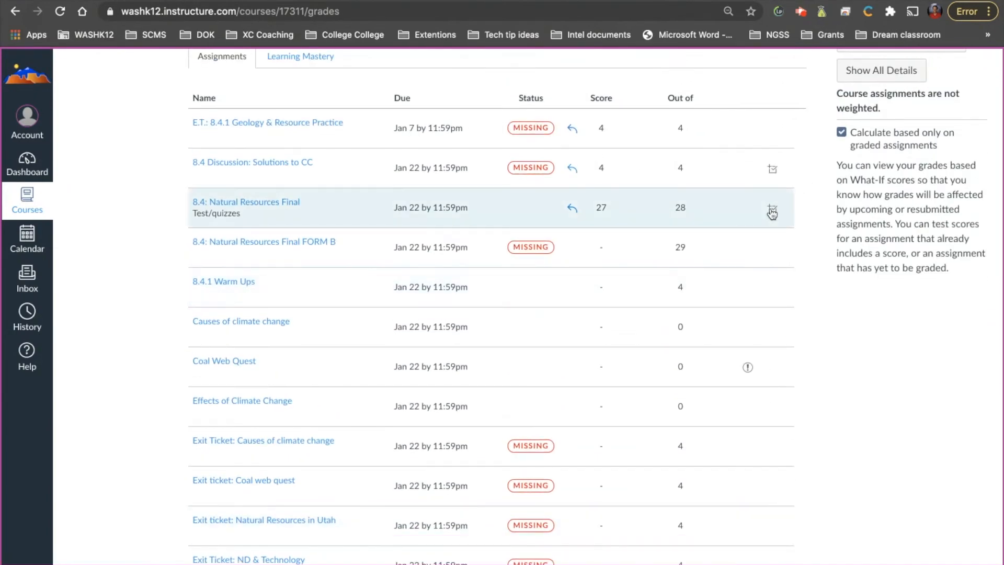
pyautogui.moveTo(775, 212)
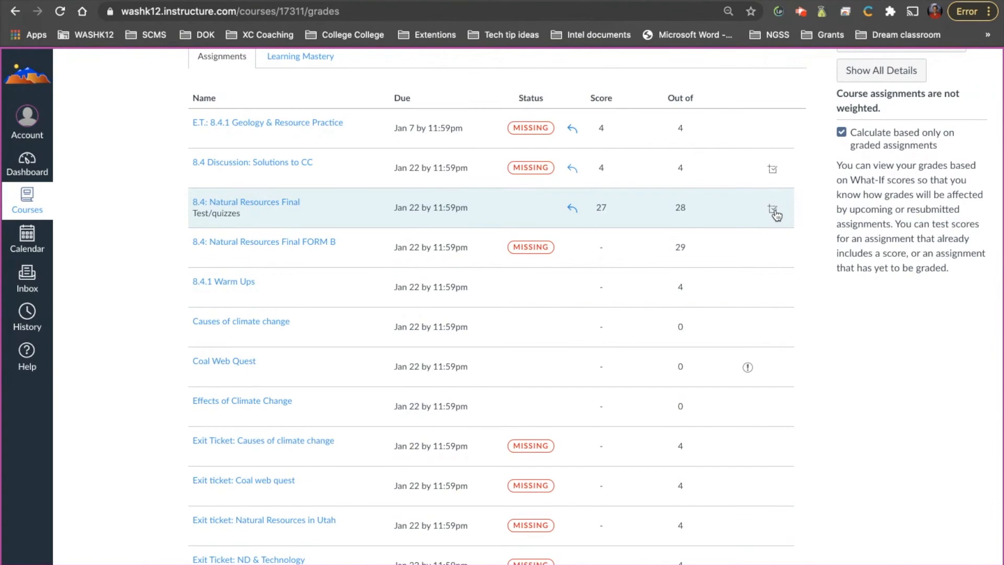
pyautogui.click(774, 211)
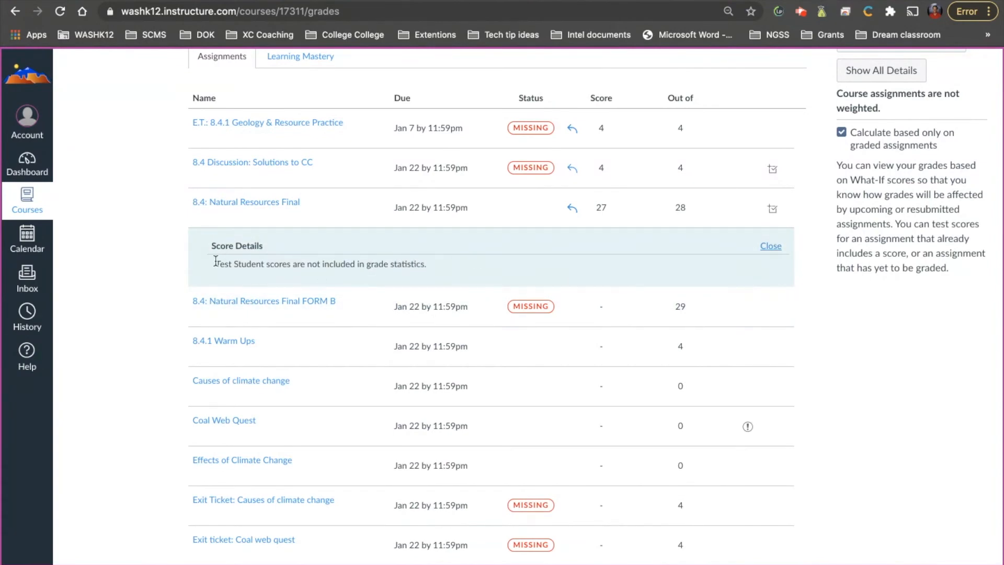
pyautogui.moveTo(245, 202)
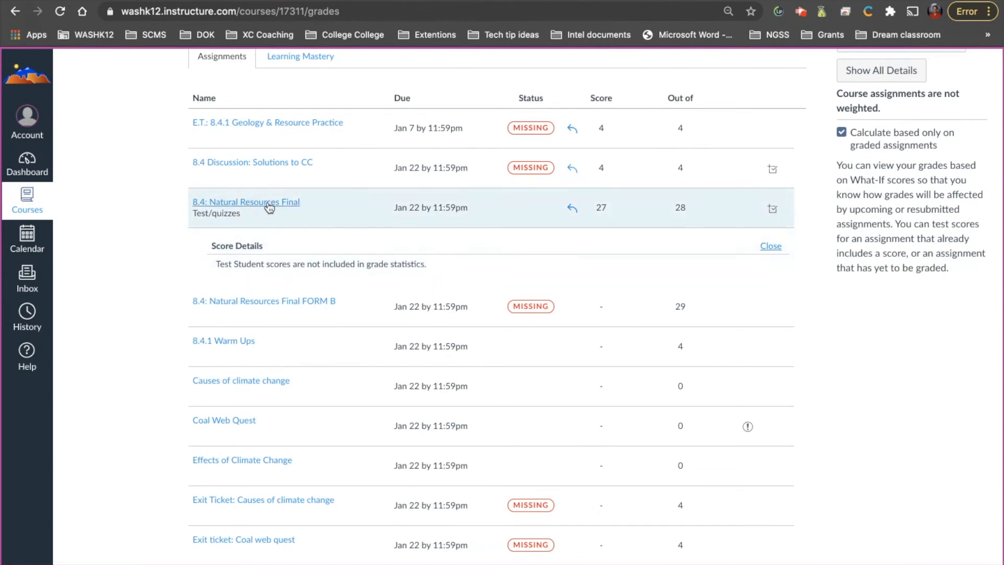
pyautogui.moveTo(287, 252)
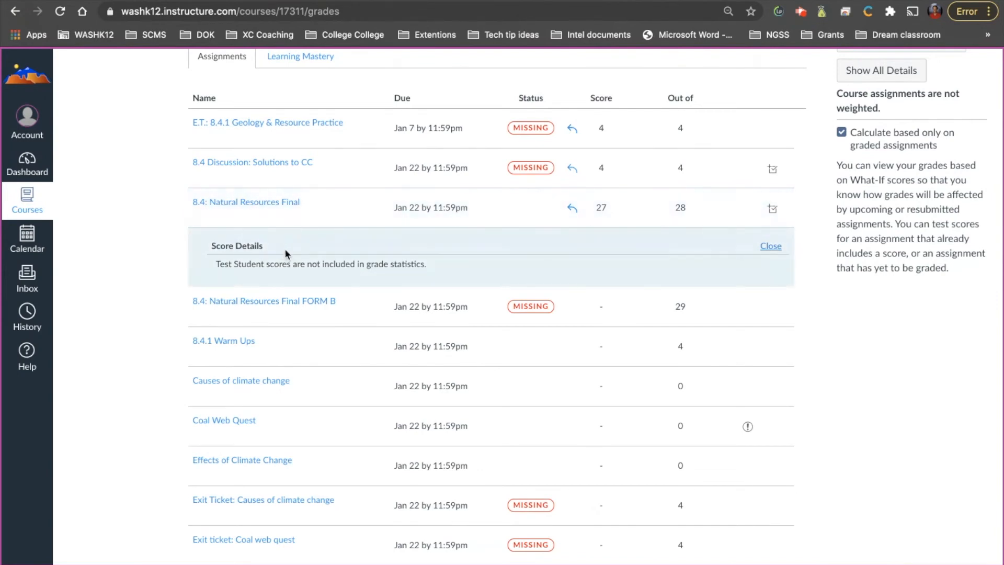
pyautogui.moveTo(332, 253)
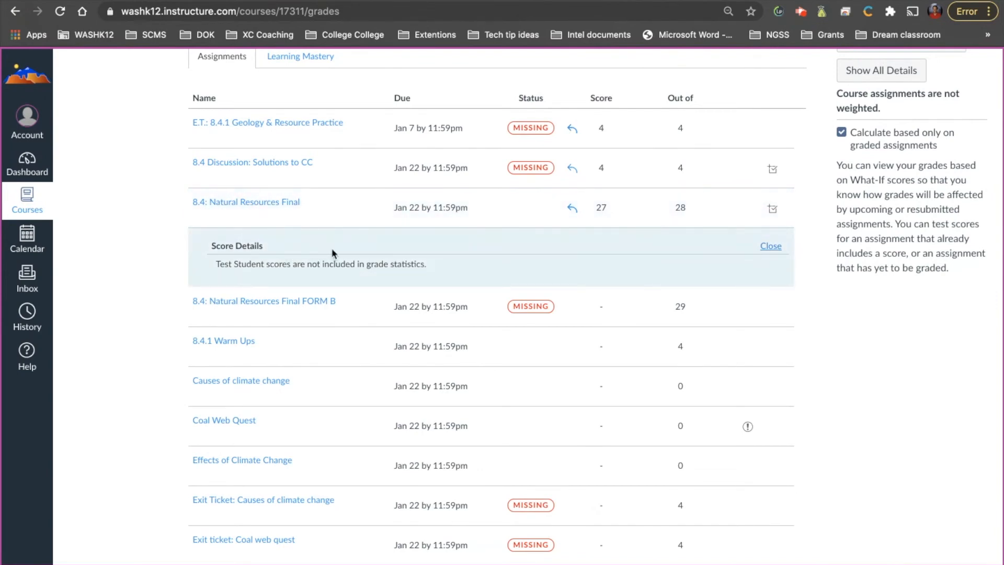
pyautogui.moveTo(332, 252)
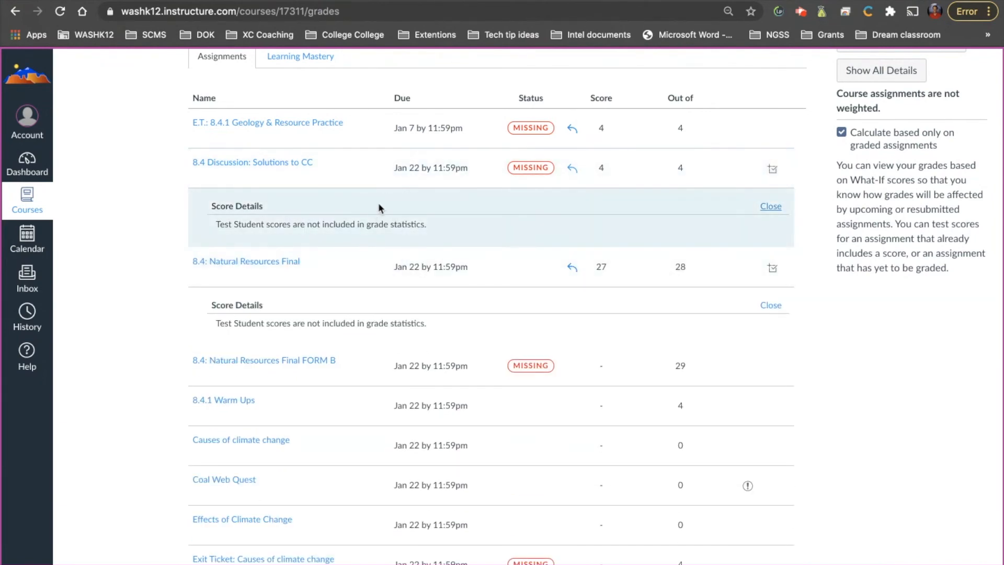
pyautogui.click(771, 206)
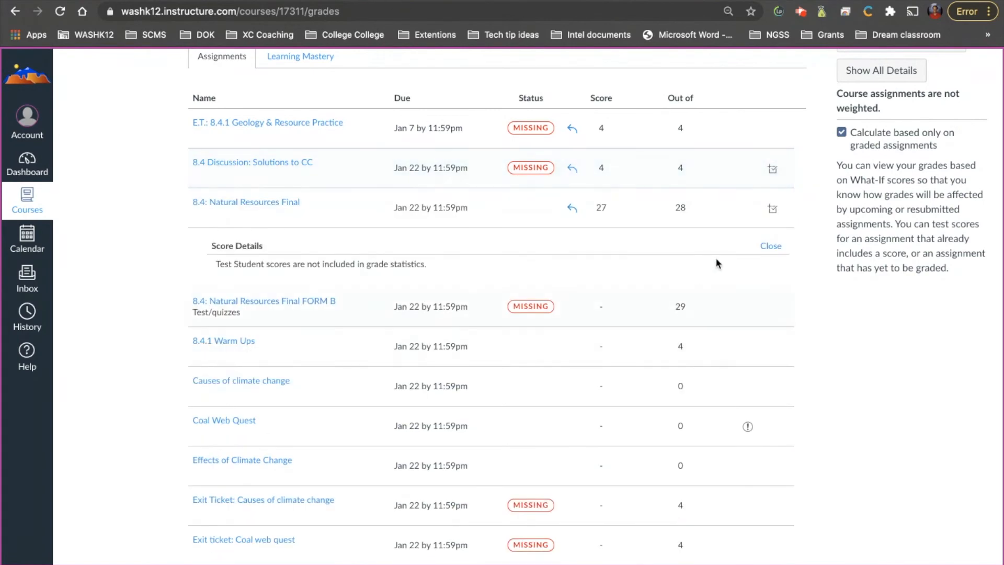
pyautogui.scroll(-3)
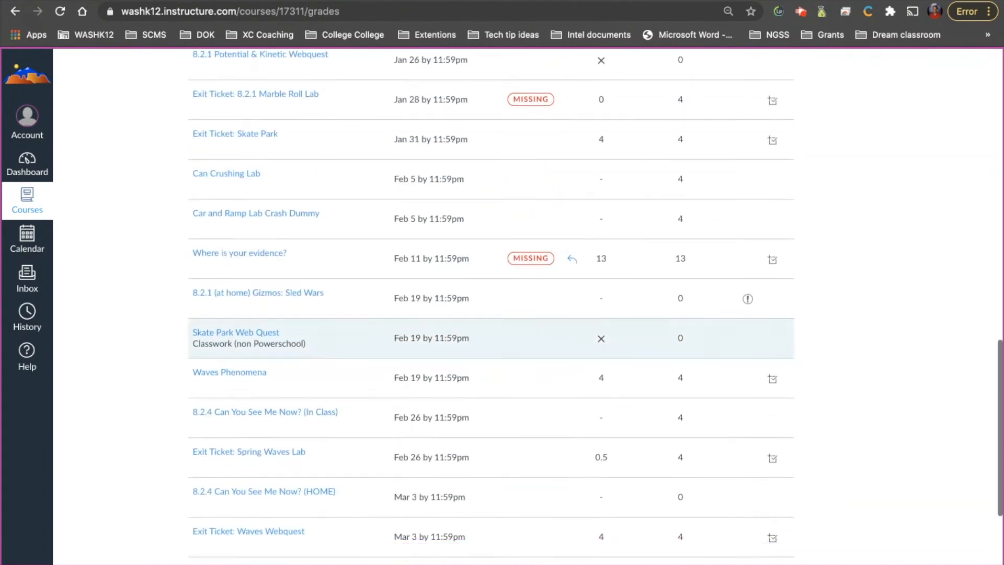
pyautogui.scroll(-3)
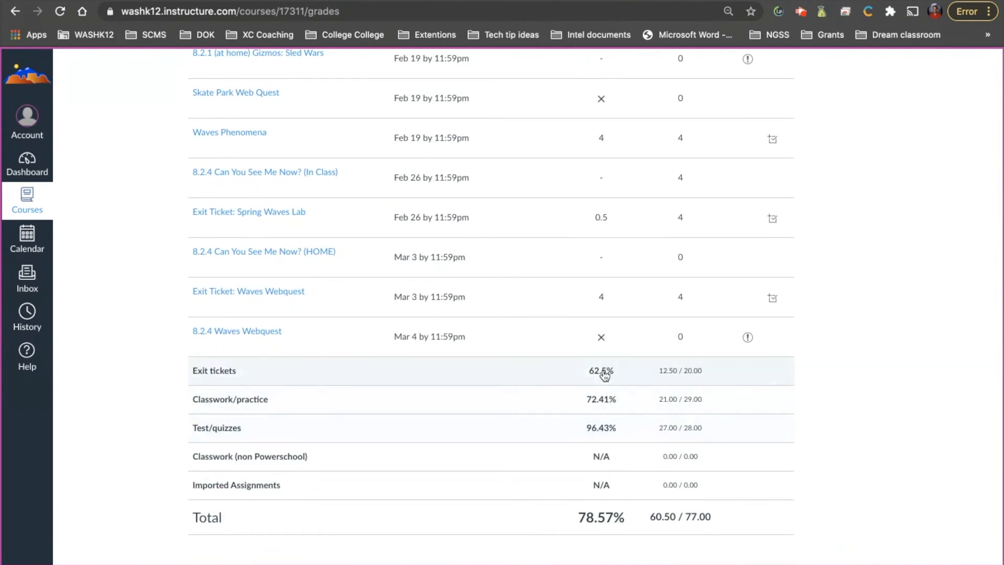
pyautogui.moveTo(678, 379)
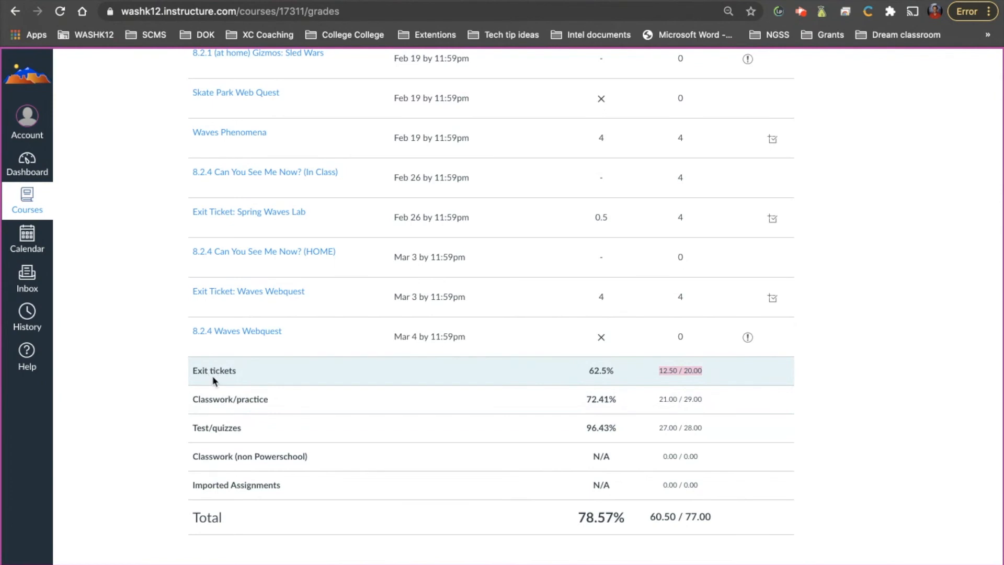
pyautogui.moveTo(216, 412)
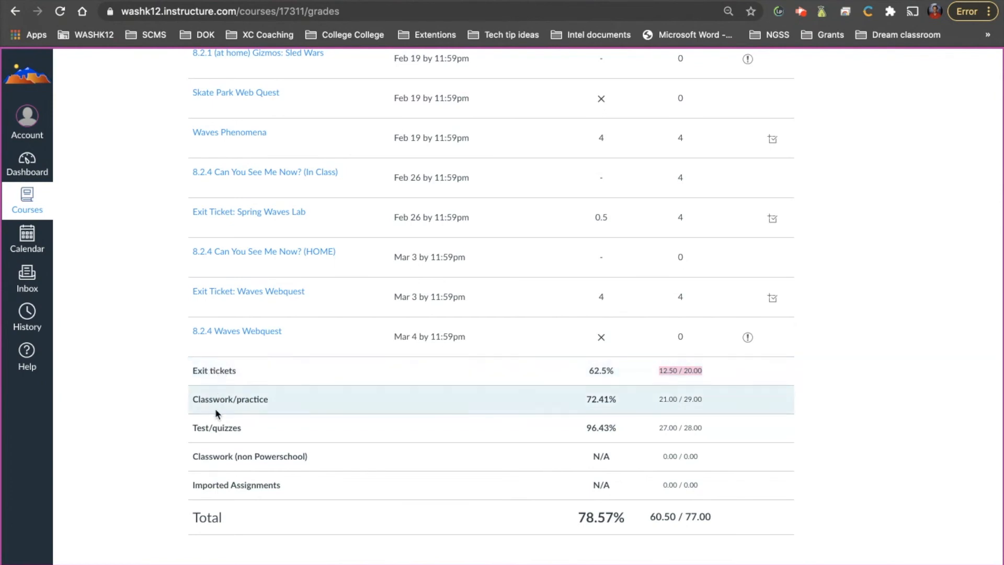
pyautogui.moveTo(217, 426)
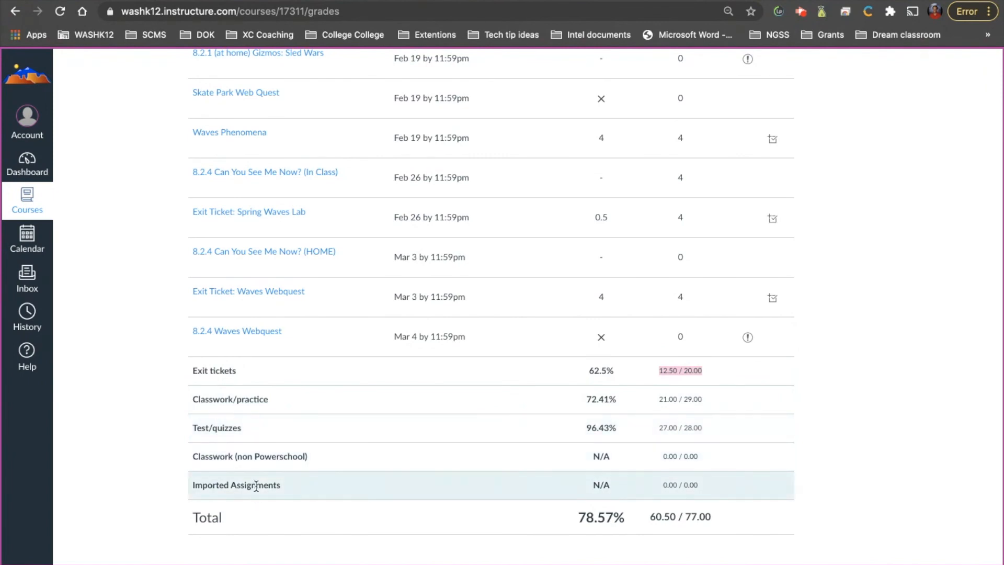
pyautogui.moveTo(600, 534)
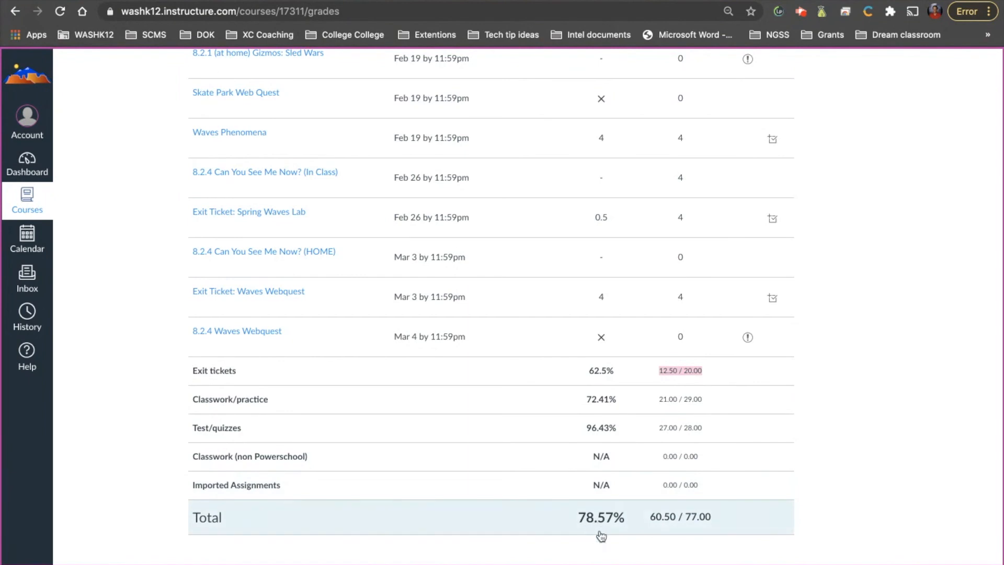
pyautogui.moveTo(668, 397)
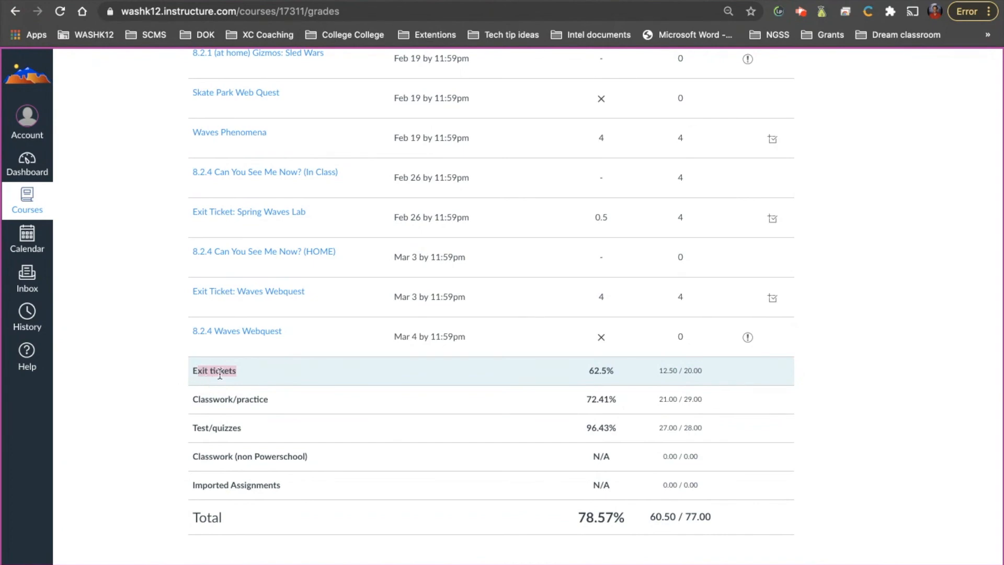
# - Give 8.2.4 Can You See Me Now? (In Class) a what-if score of 4, total now 79.63%
pyautogui.scroll(3)
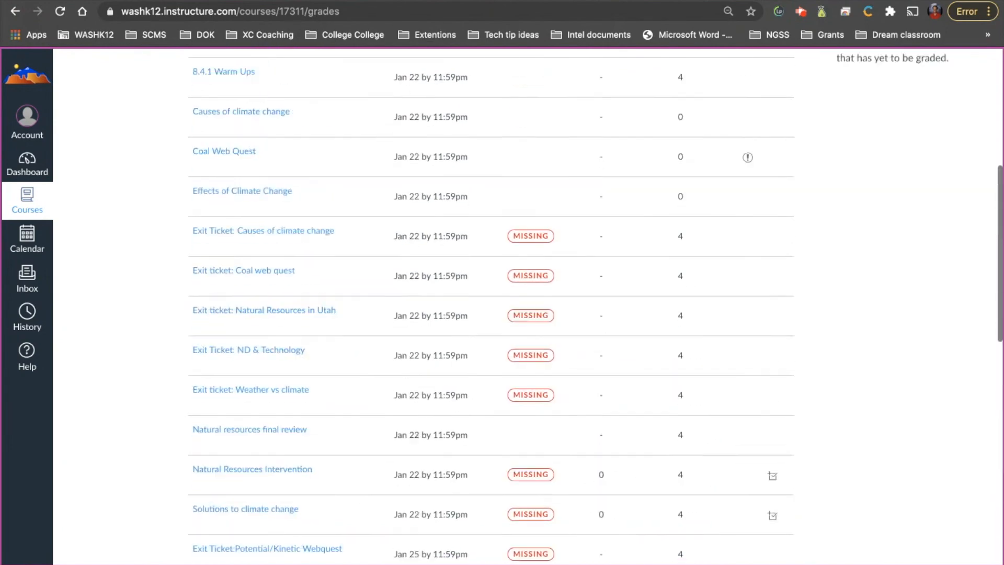
pyautogui.scroll(-3)
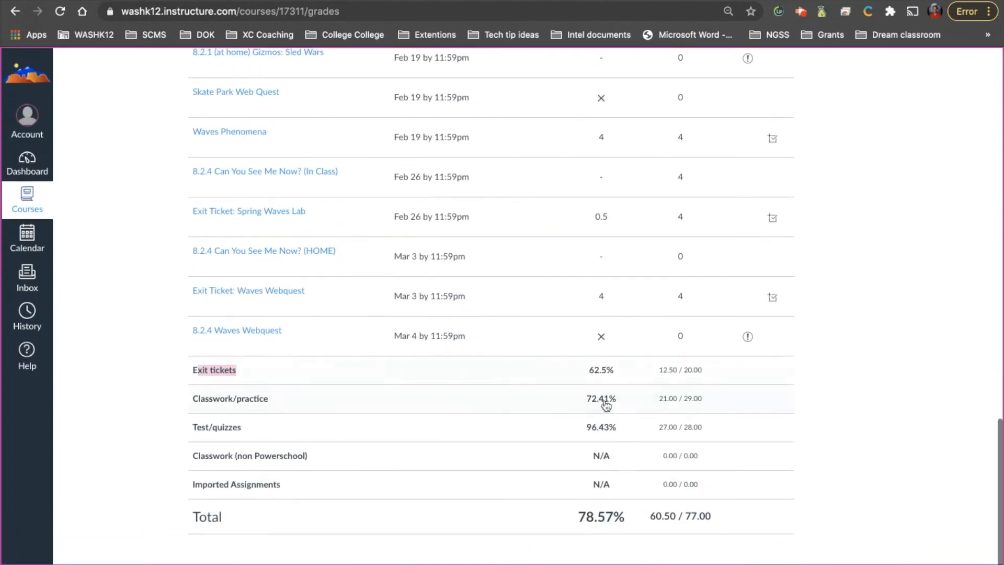
pyautogui.moveTo(600, 180)
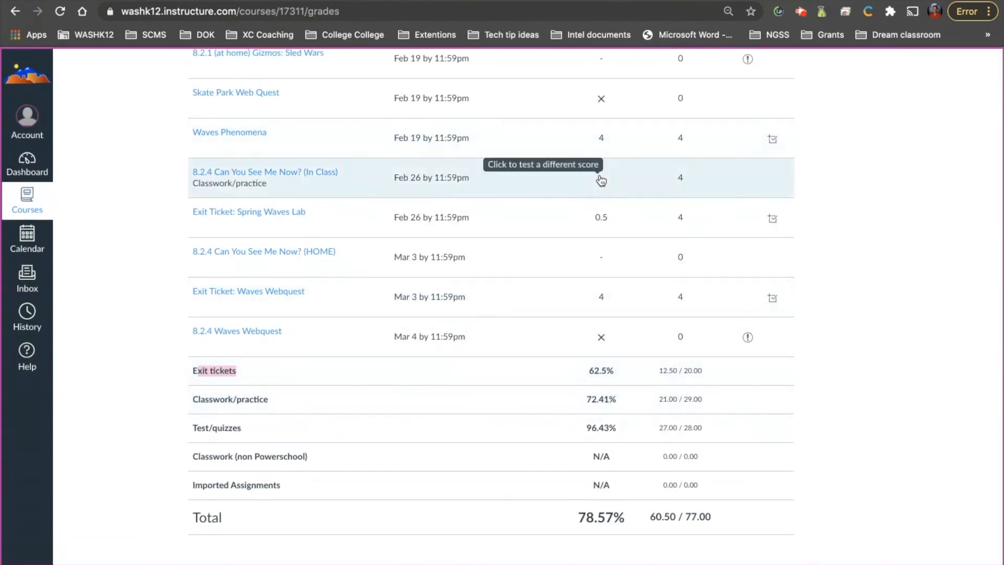
pyautogui.scroll(3)
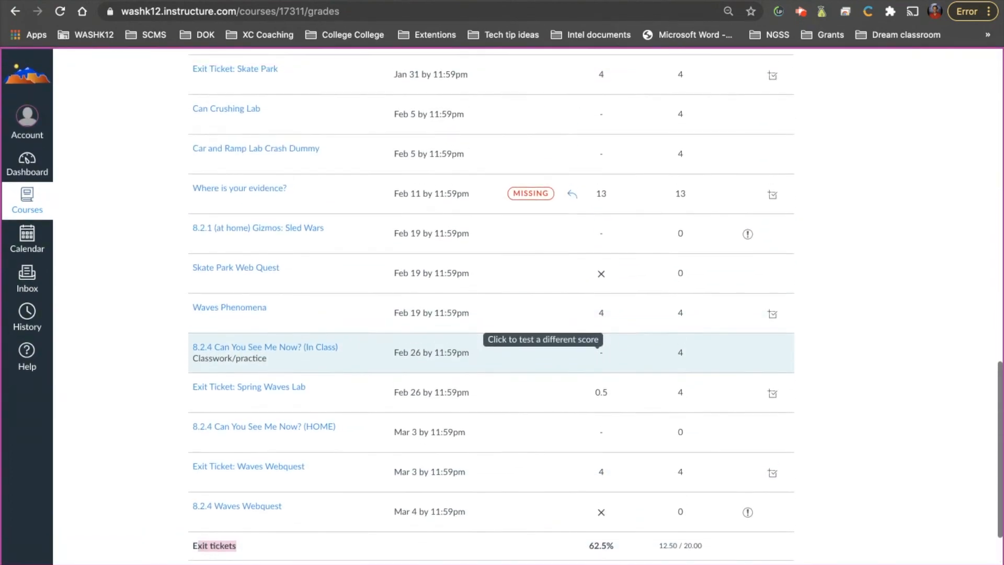
pyautogui.click(601, 353)
pyautogui.write('4')
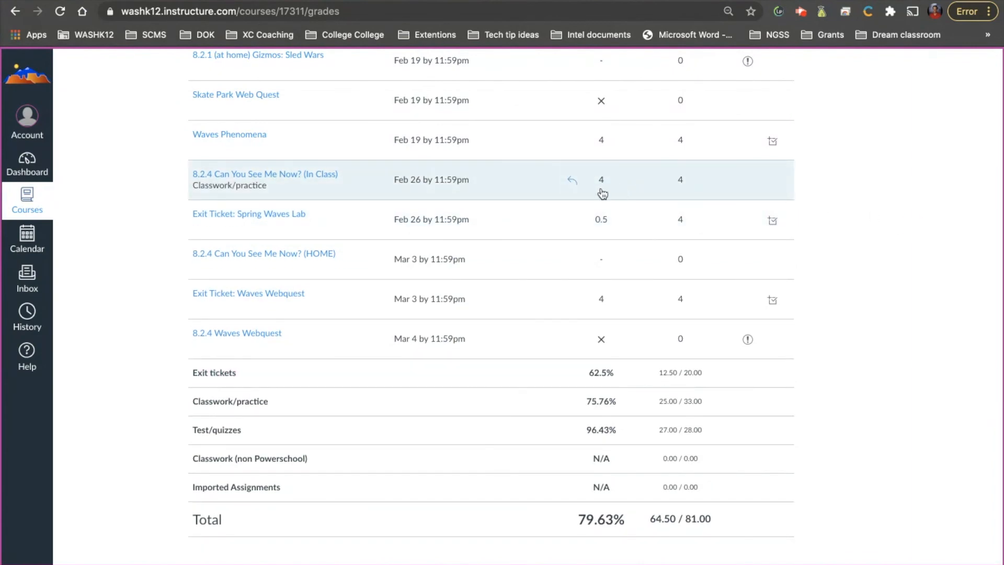
pyautogui.moveTo(587, 392)
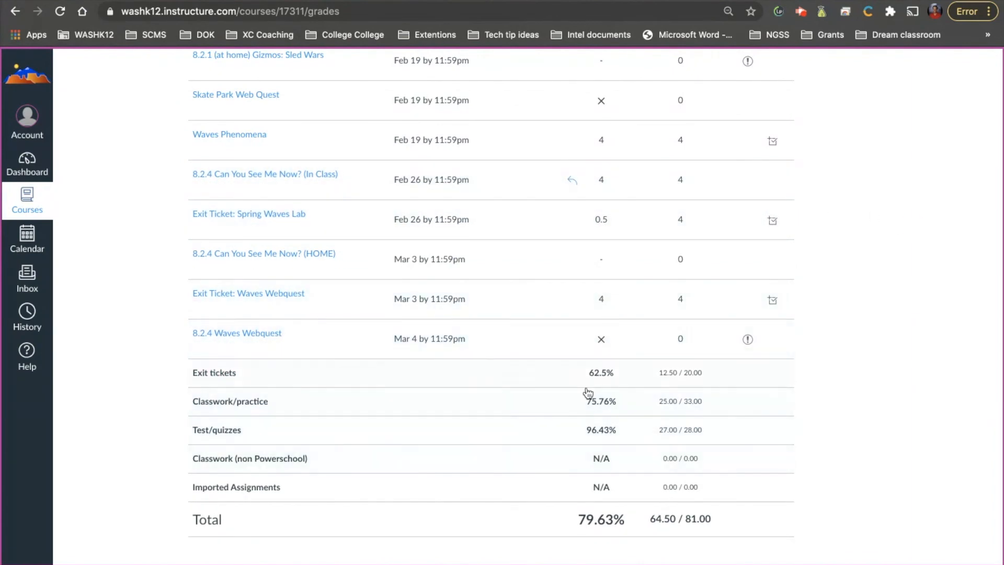
pyautogui.scroll(3)
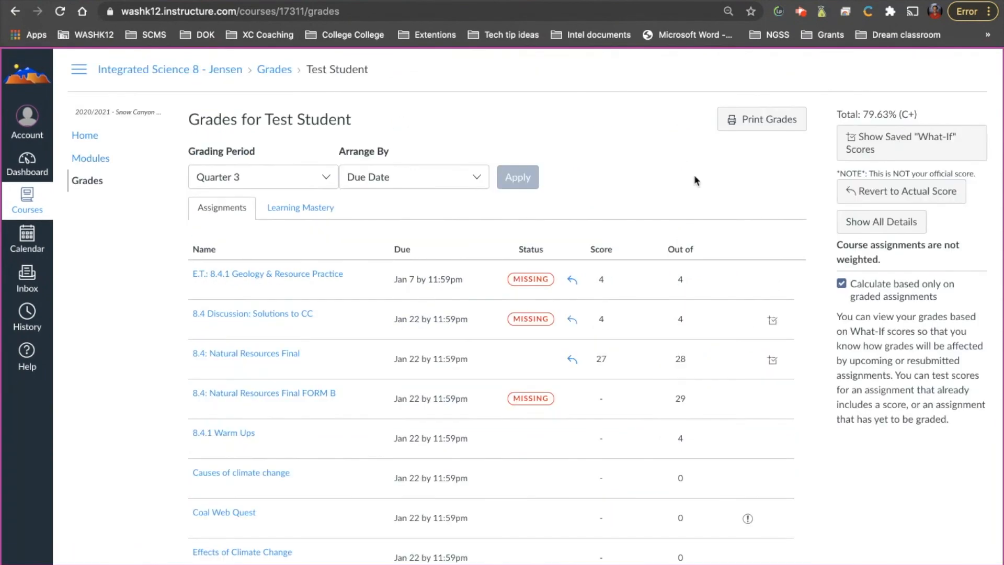
pyautogui.moveTo(785, 136)
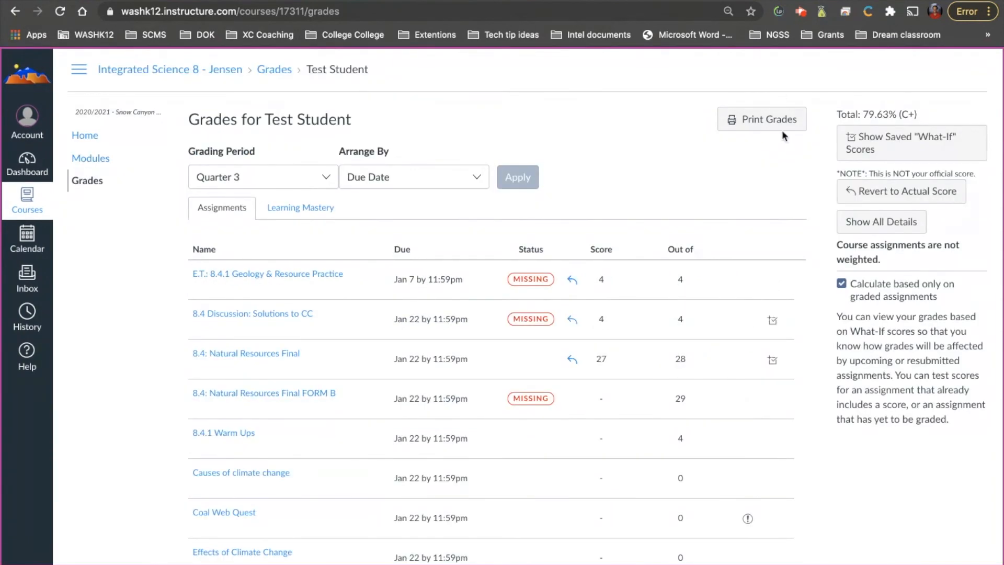
# - Preview the printable grades report through its pages, then cancel back to the 18.49% (F) total
pyautogui.click(762, 119)
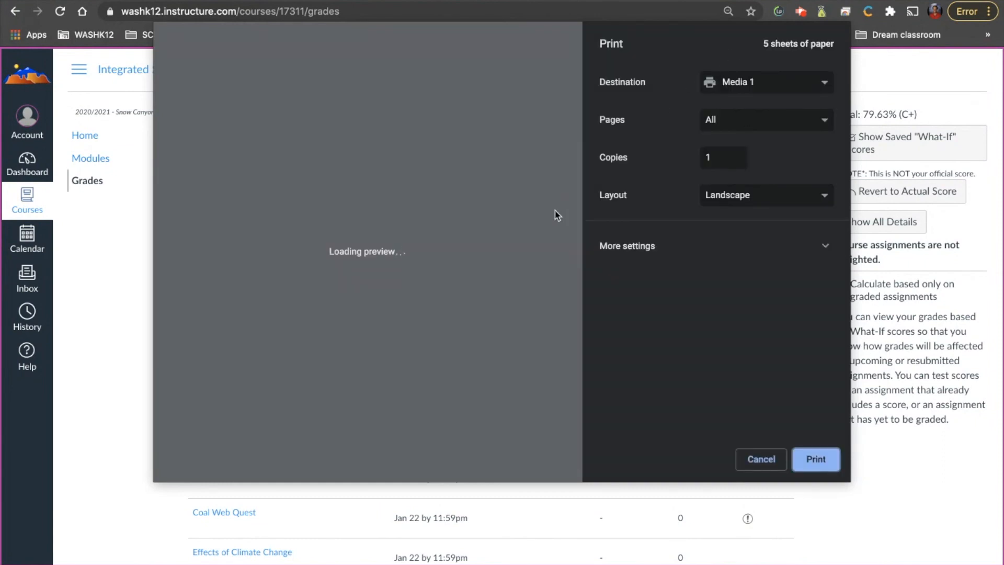
pyautogui.moveTo(509, 271)
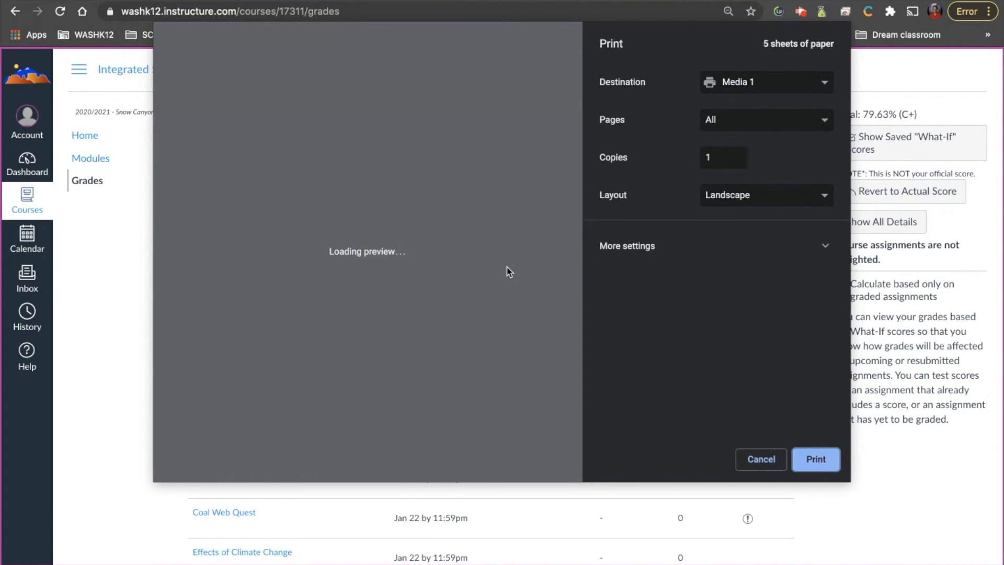
pyautogui.moveTo(338, 308)
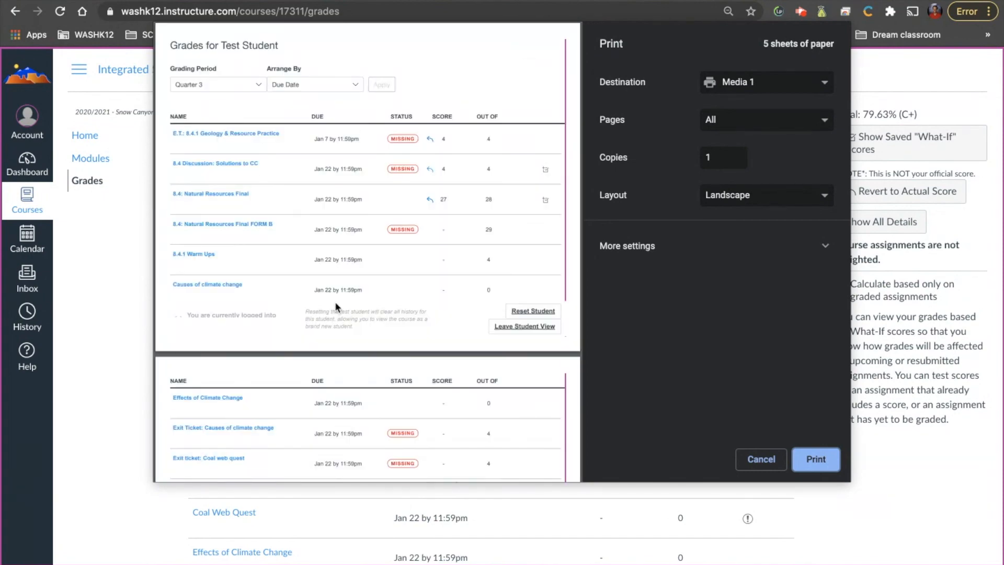
pyautogui.scroll(-3)
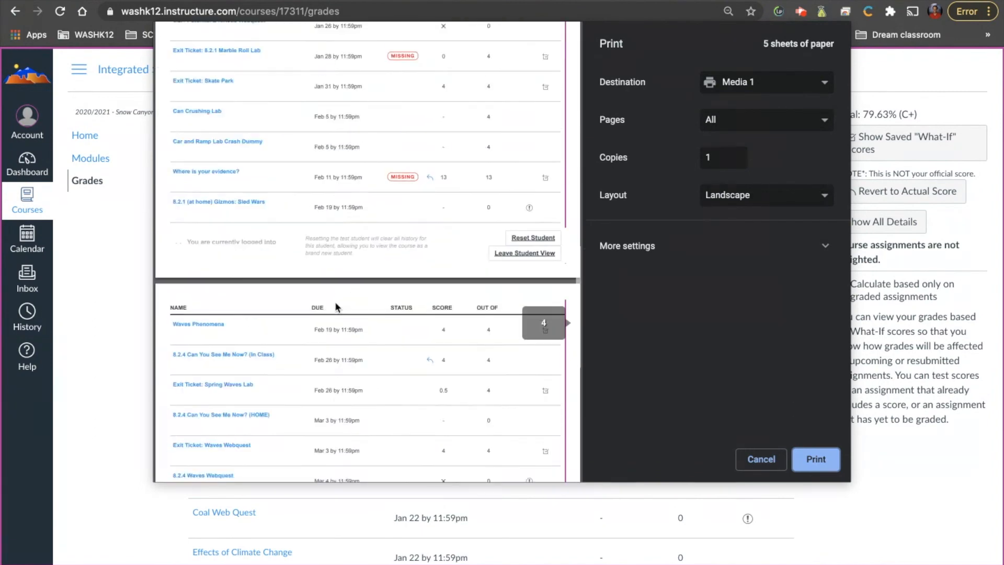
pyautogui.scroll(-3)
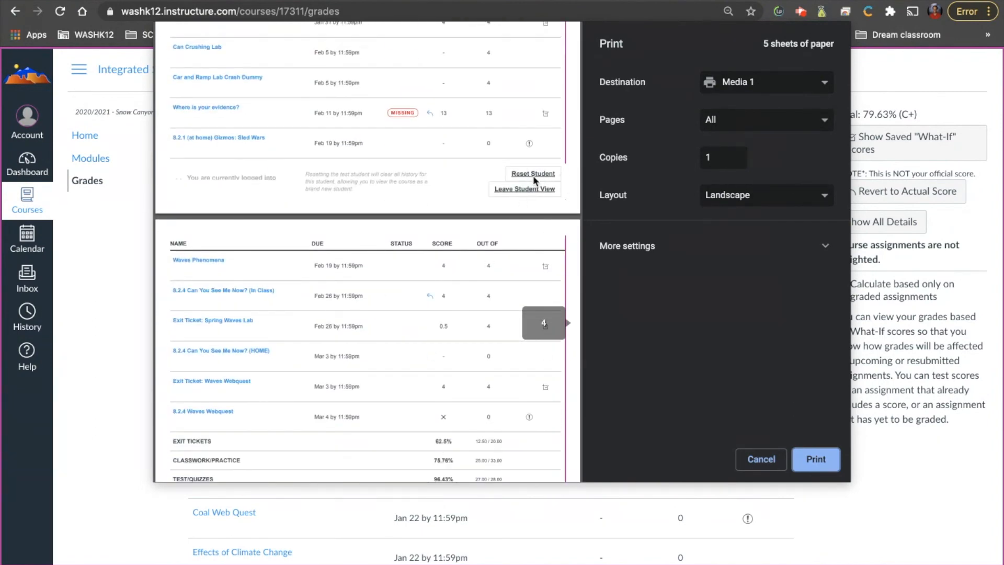
pyautogui.scroll(-3)
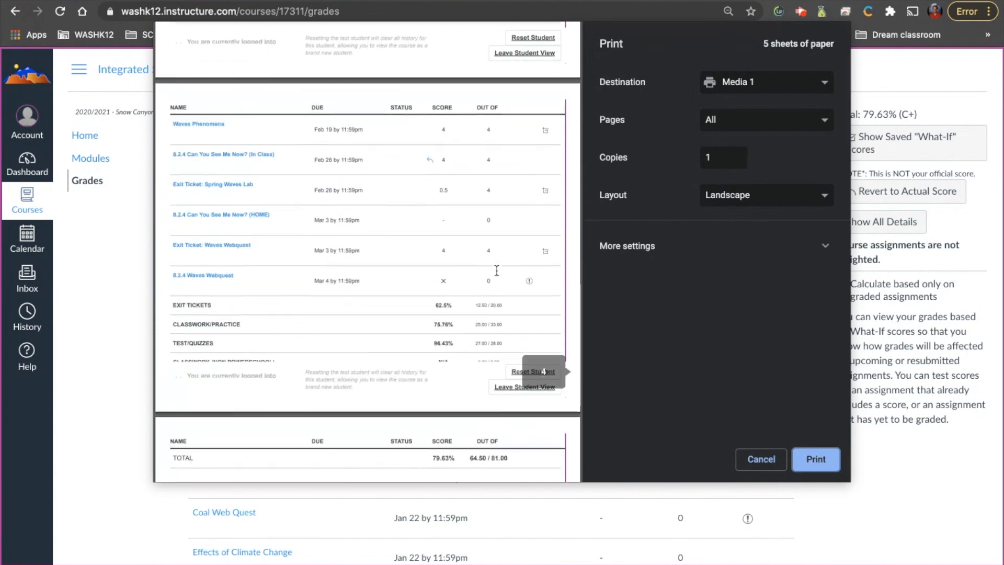
pyautogui.click(760, 459)
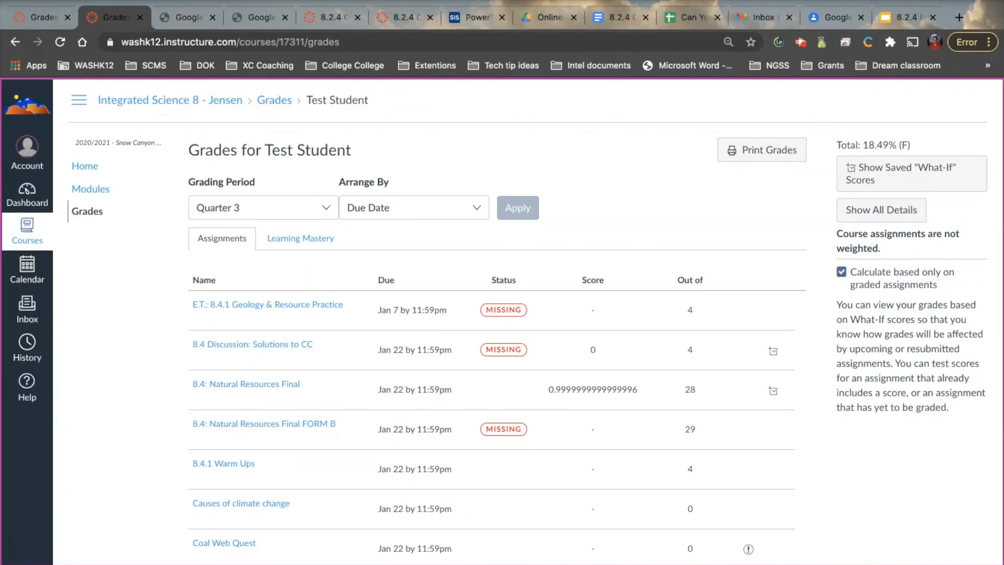
pyautogui.scroll(-3)
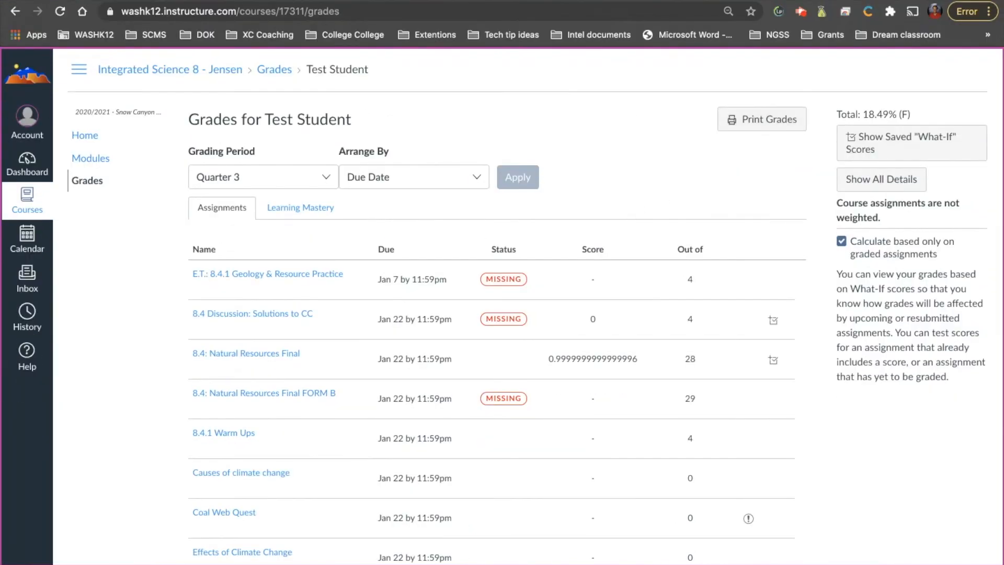